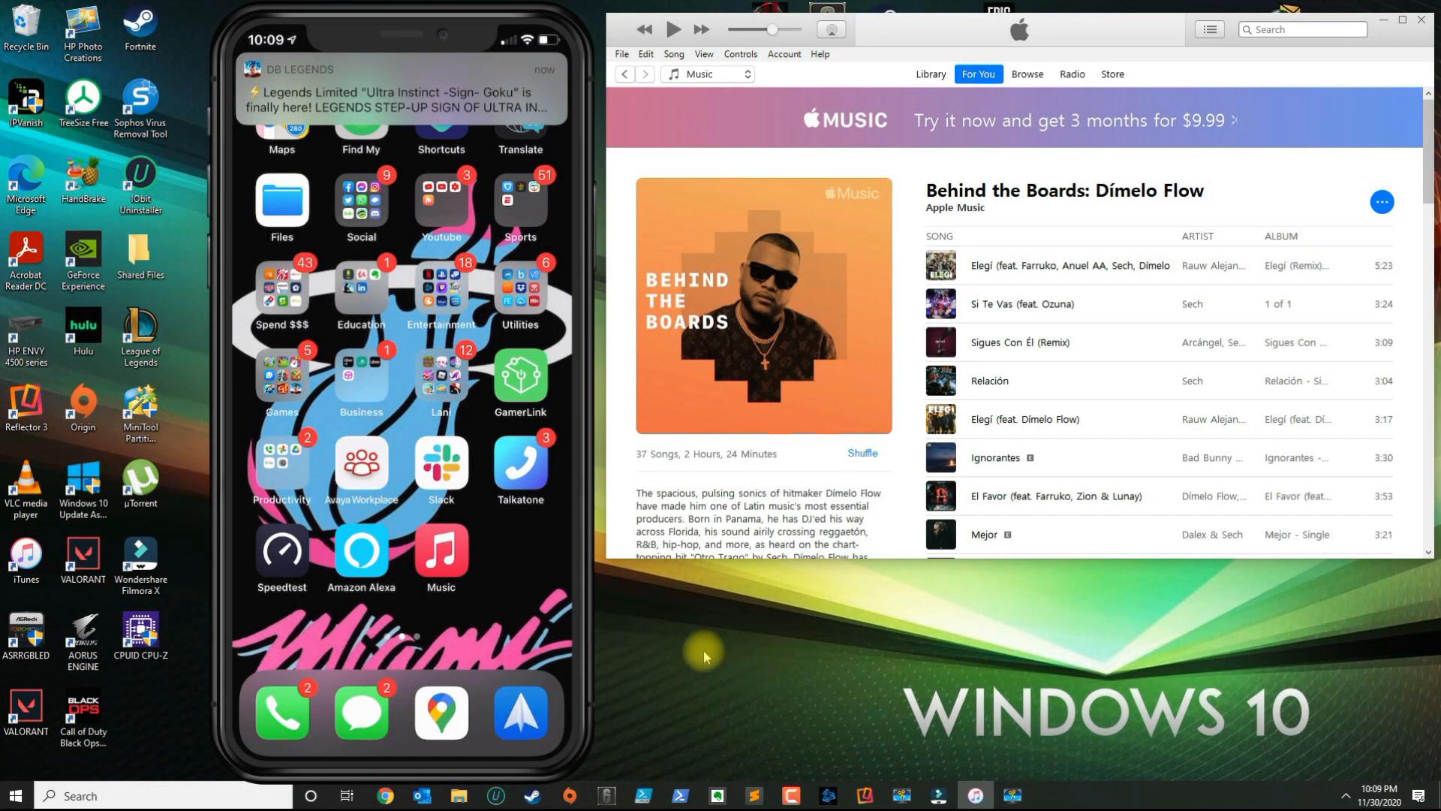
mouse_move(645, 675)
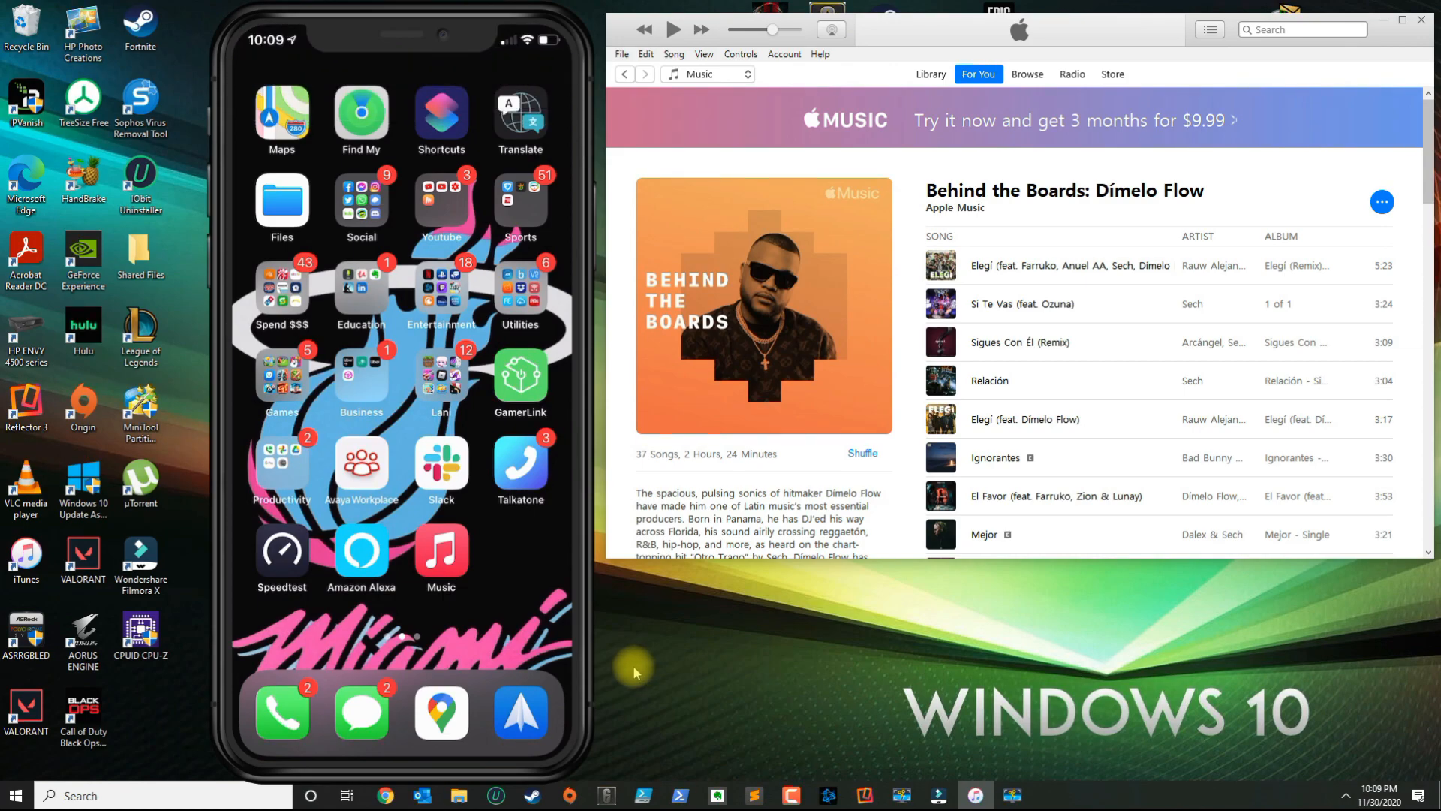
mouse_move(645, 723)
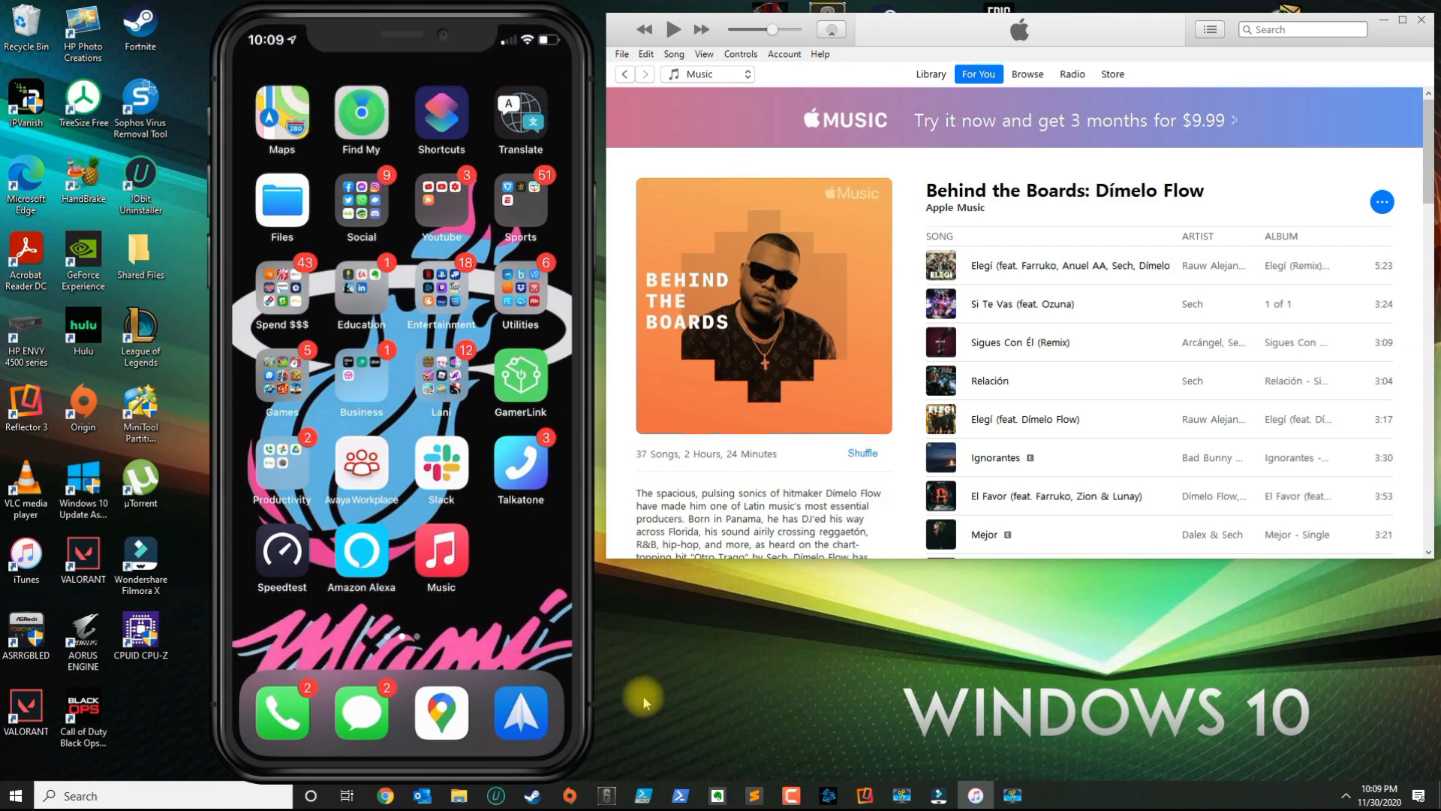
mouse_move(635, 698)
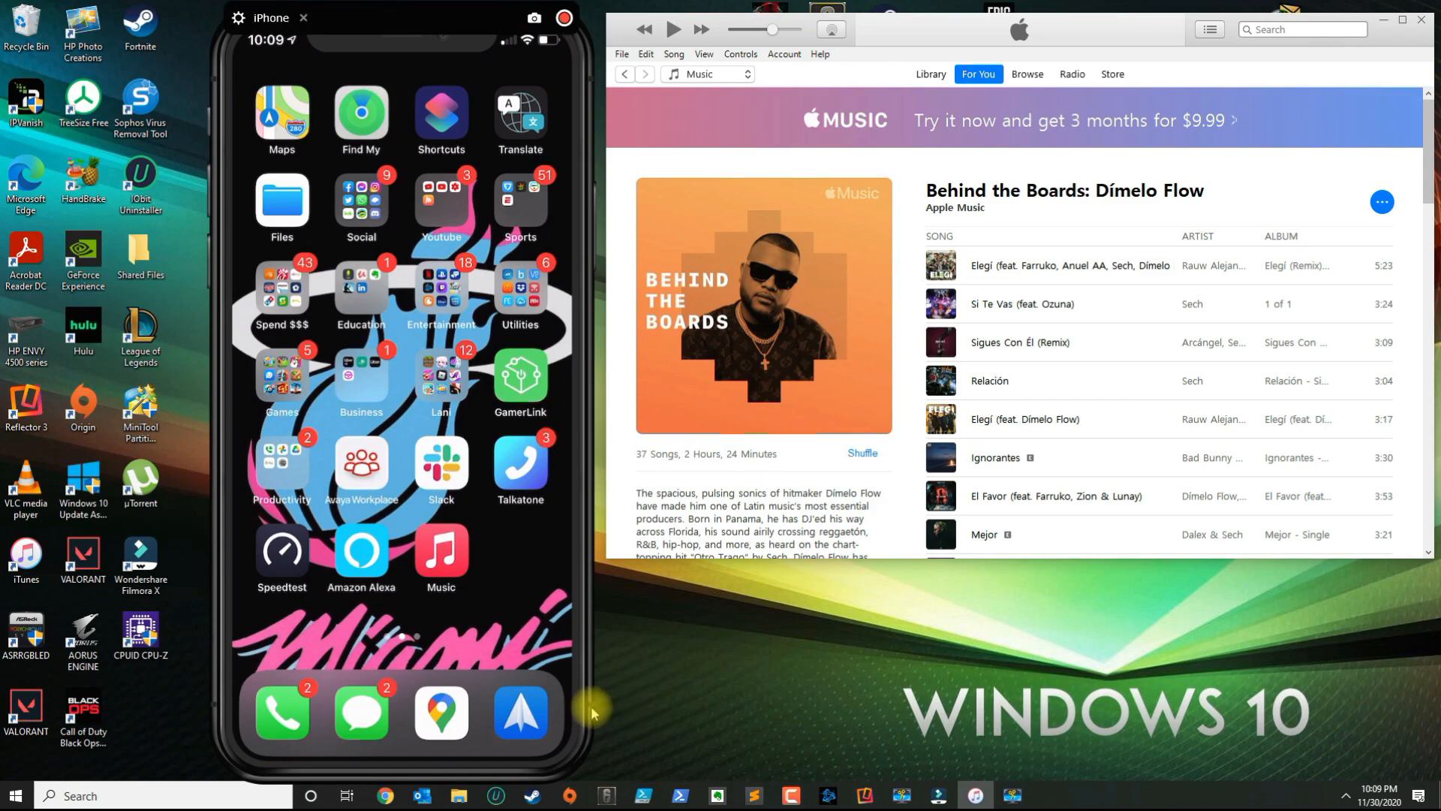
mouse_move(473, 627)
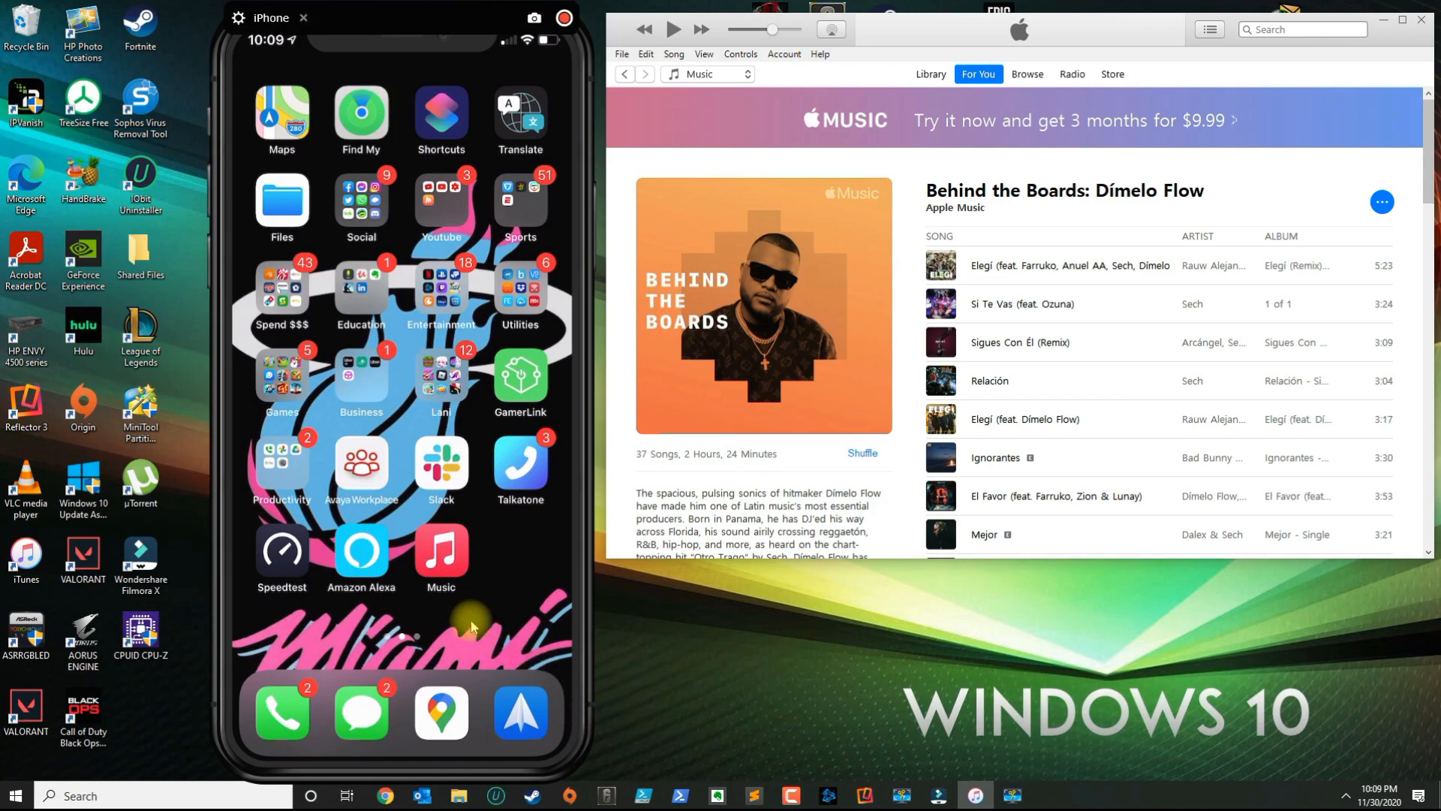
mouse_move(396, 599)
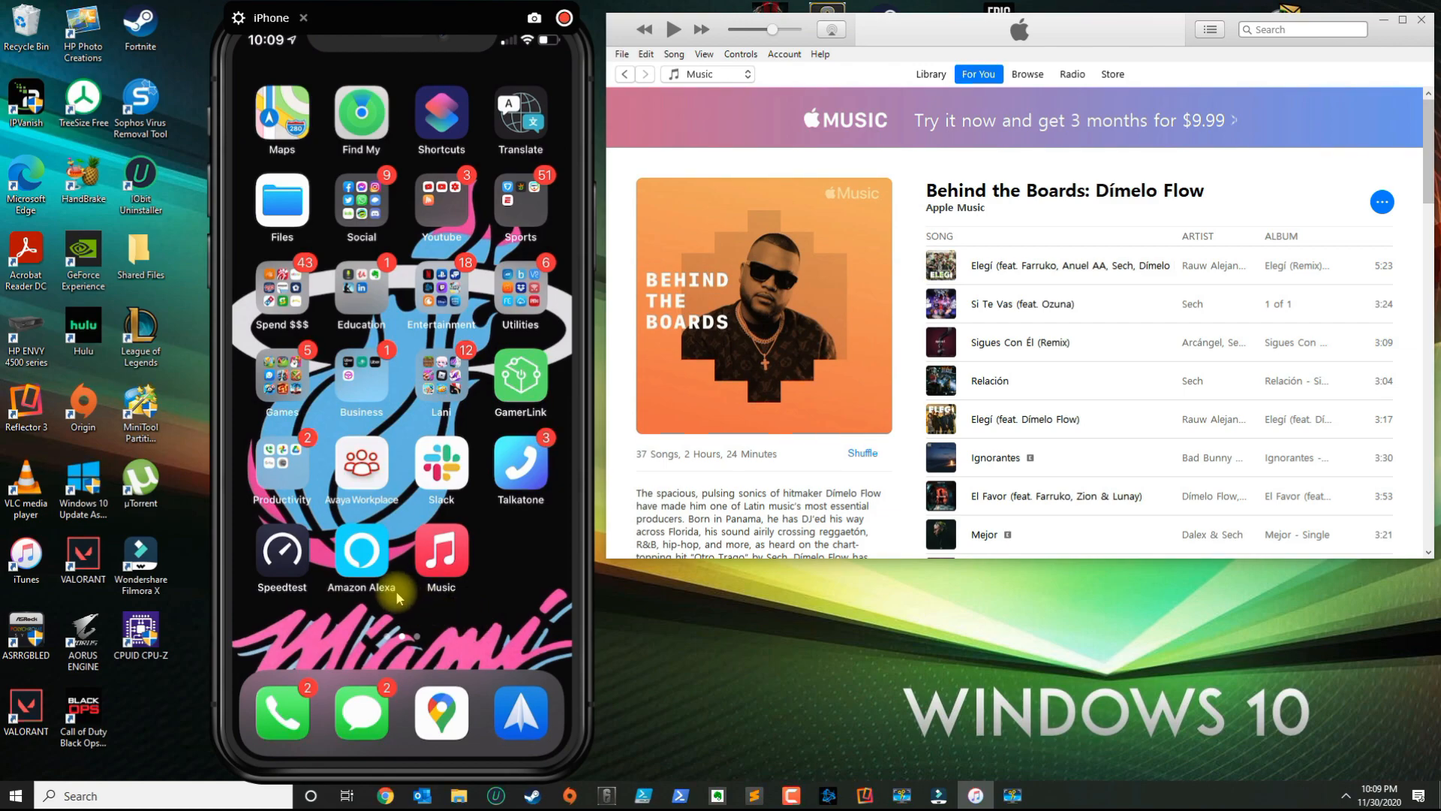
mouse_move(372, 567)
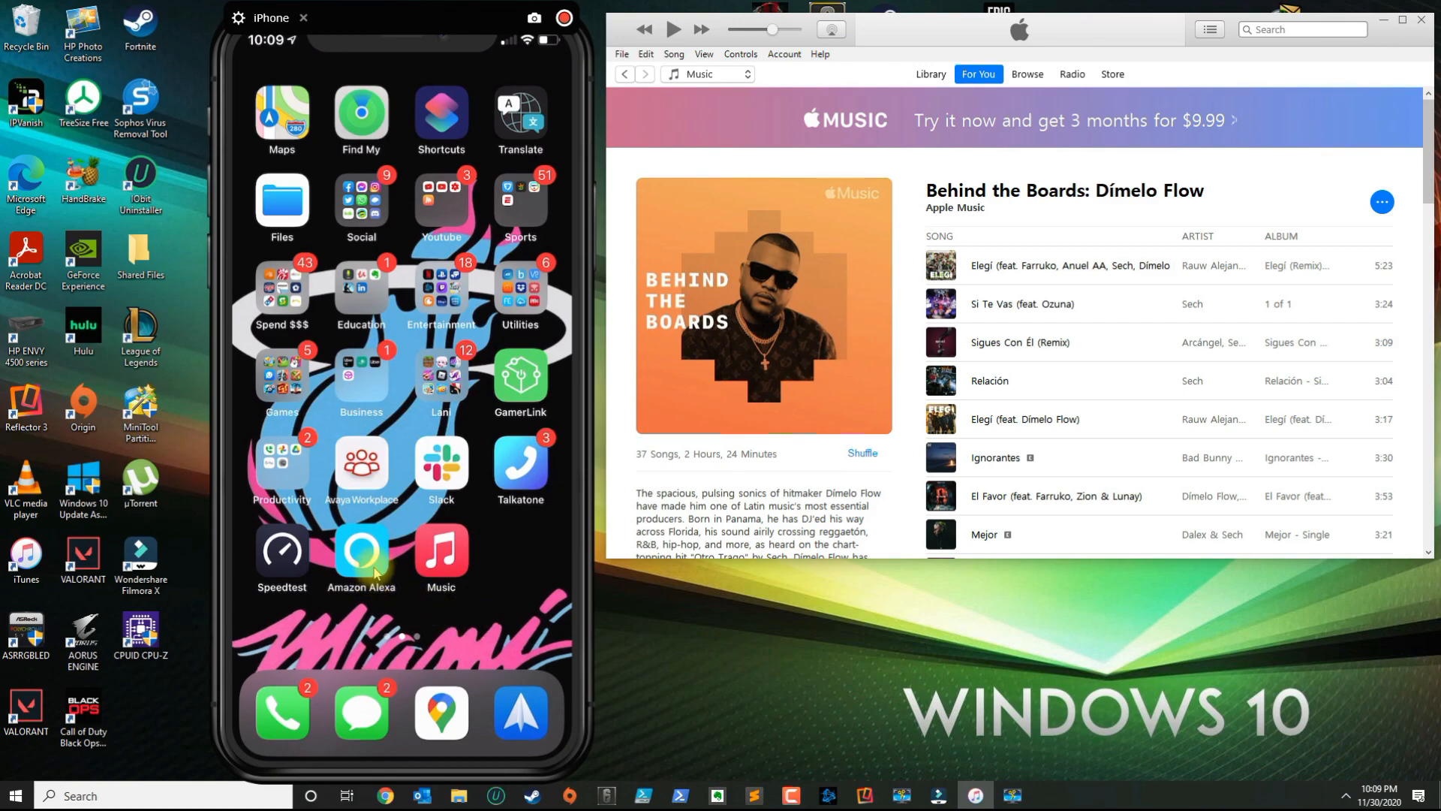
- Launch Alexa, go to Play and open Manage Your Services for music and podcasts
click(361, 547)
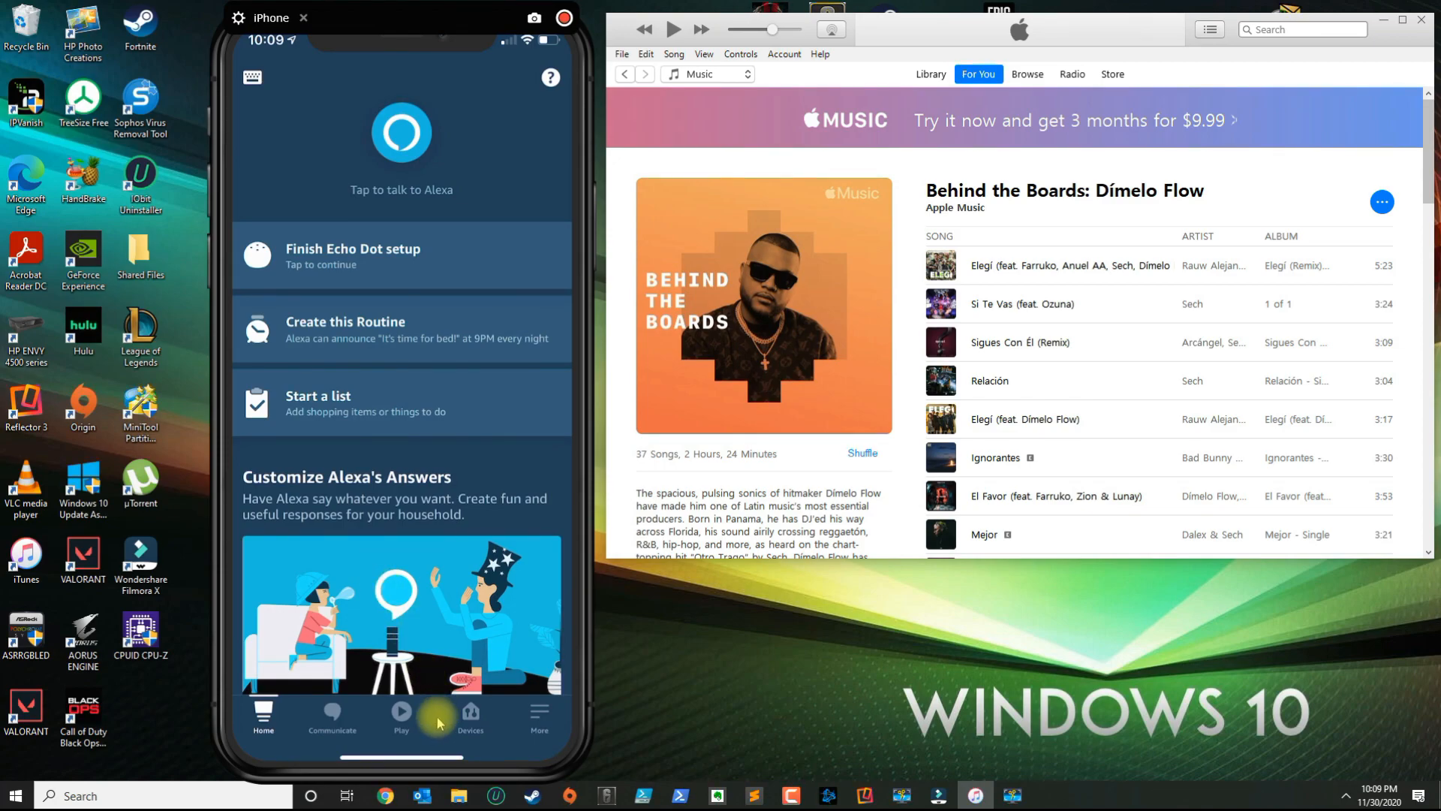
click(401, 714)
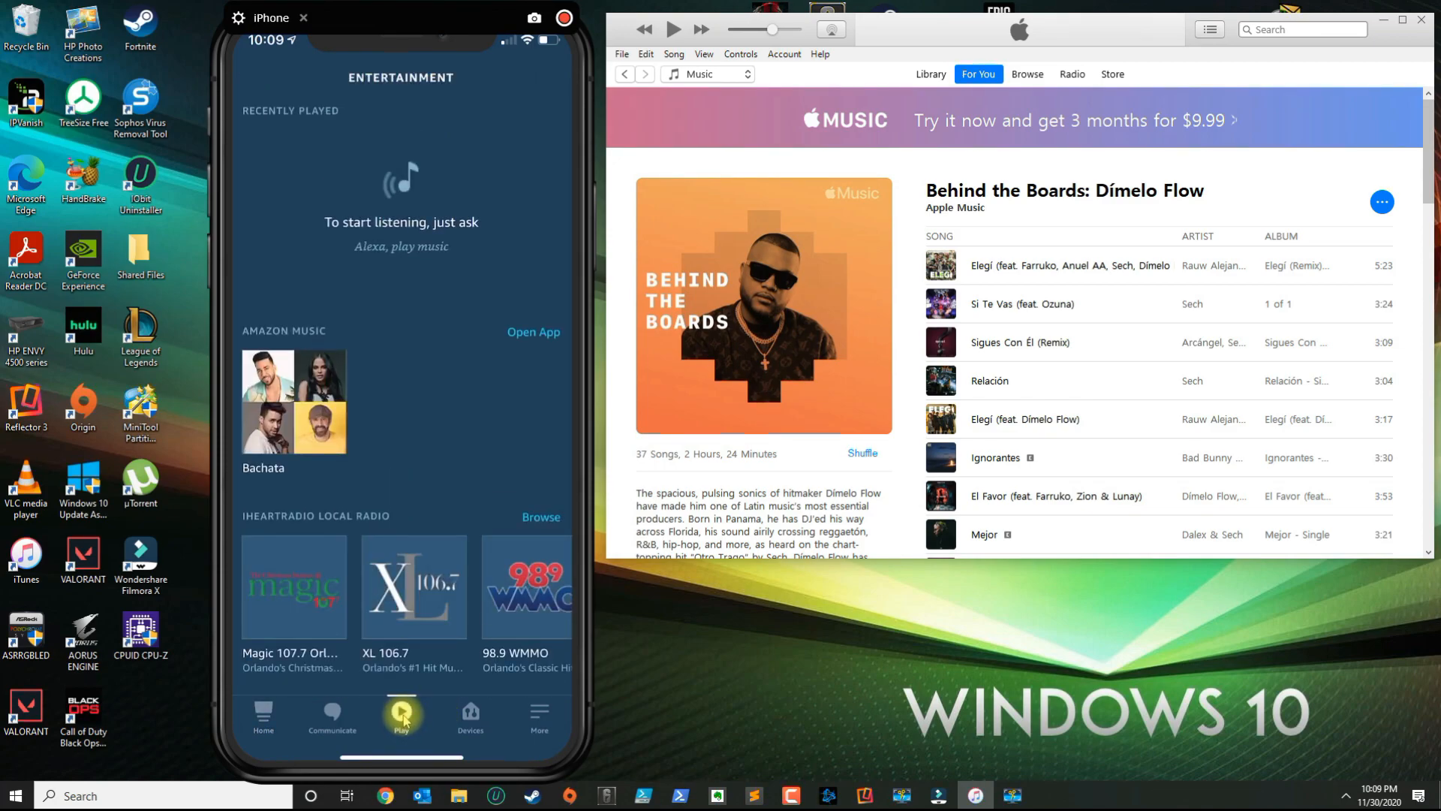
scroll(down, 3)
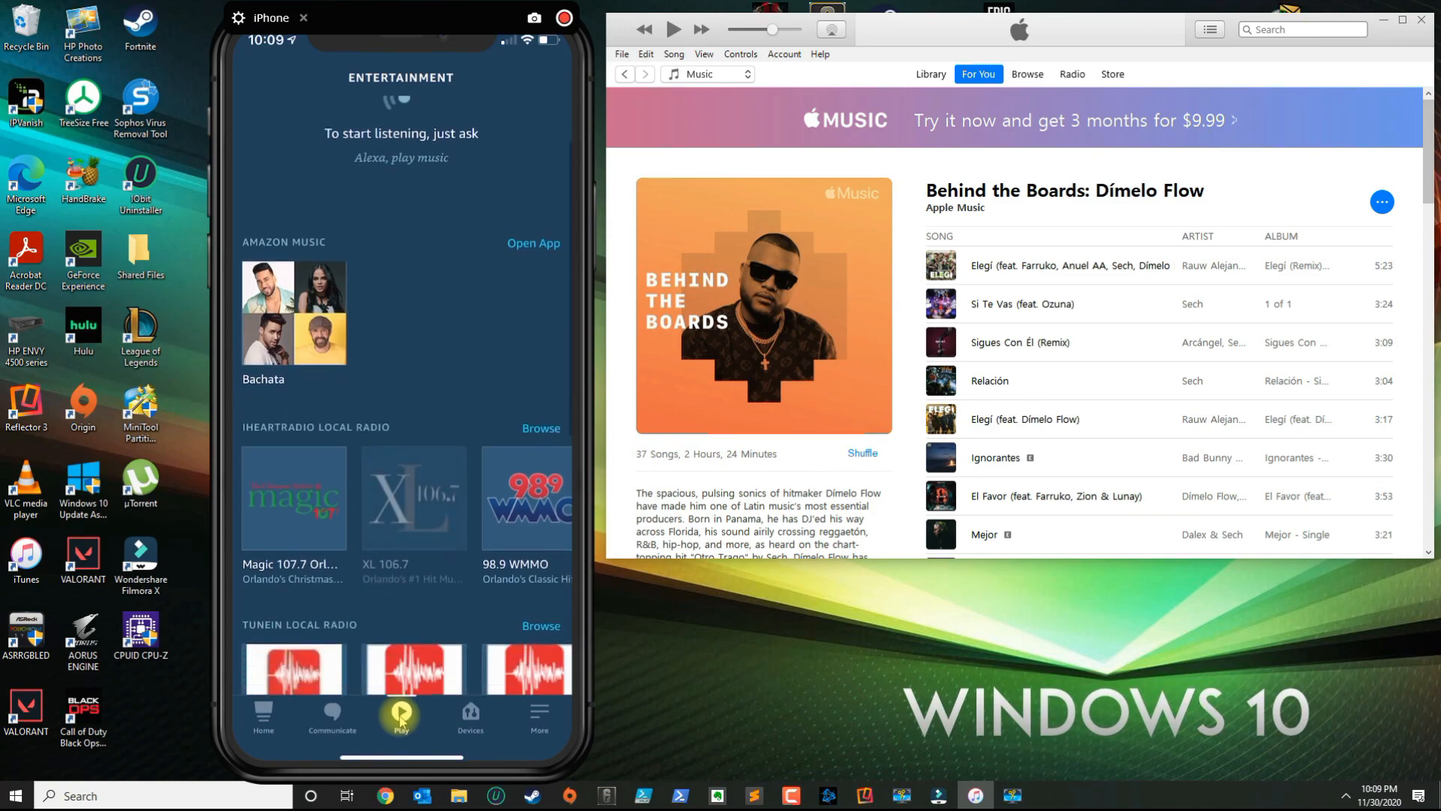
scroll(down, 3)
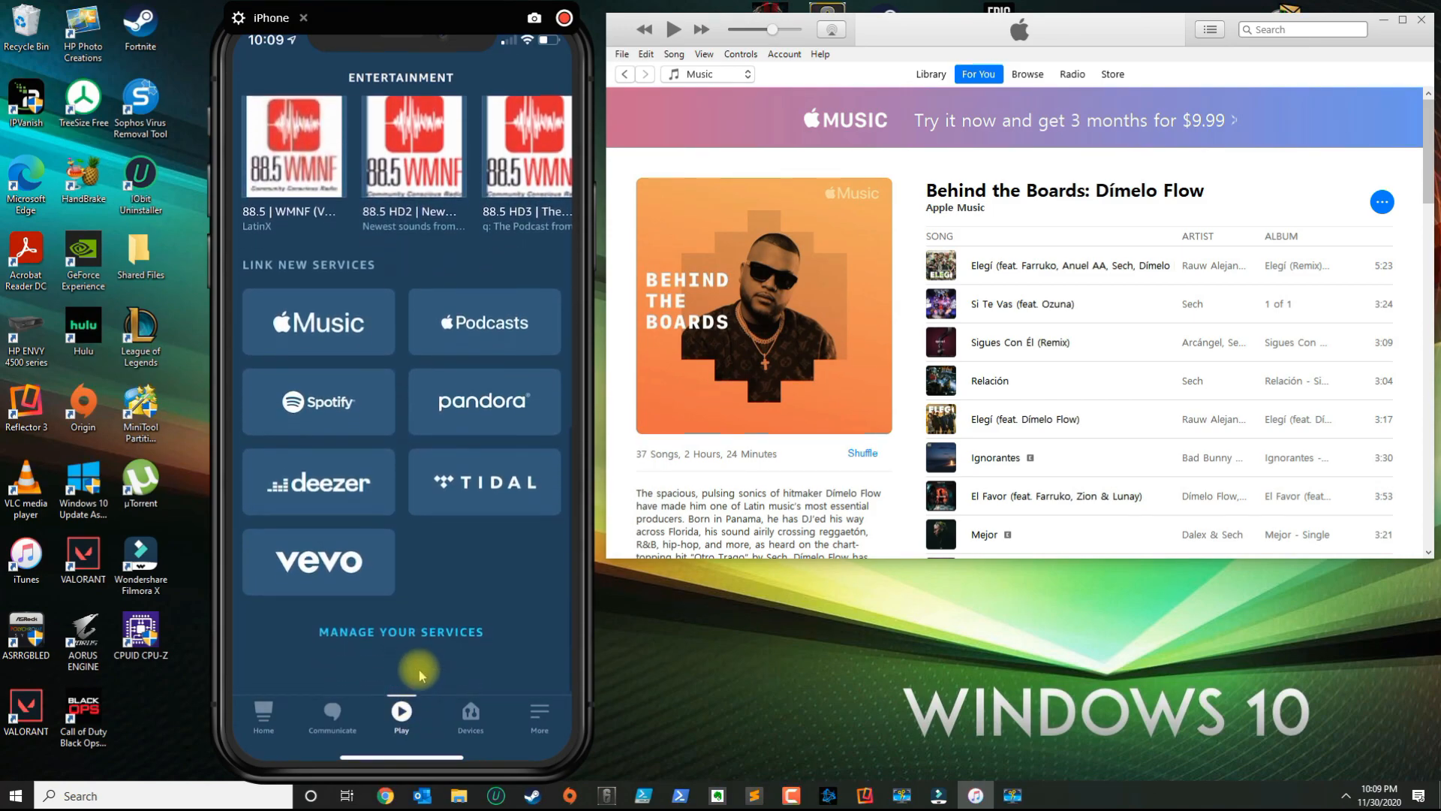
click(400, 630)
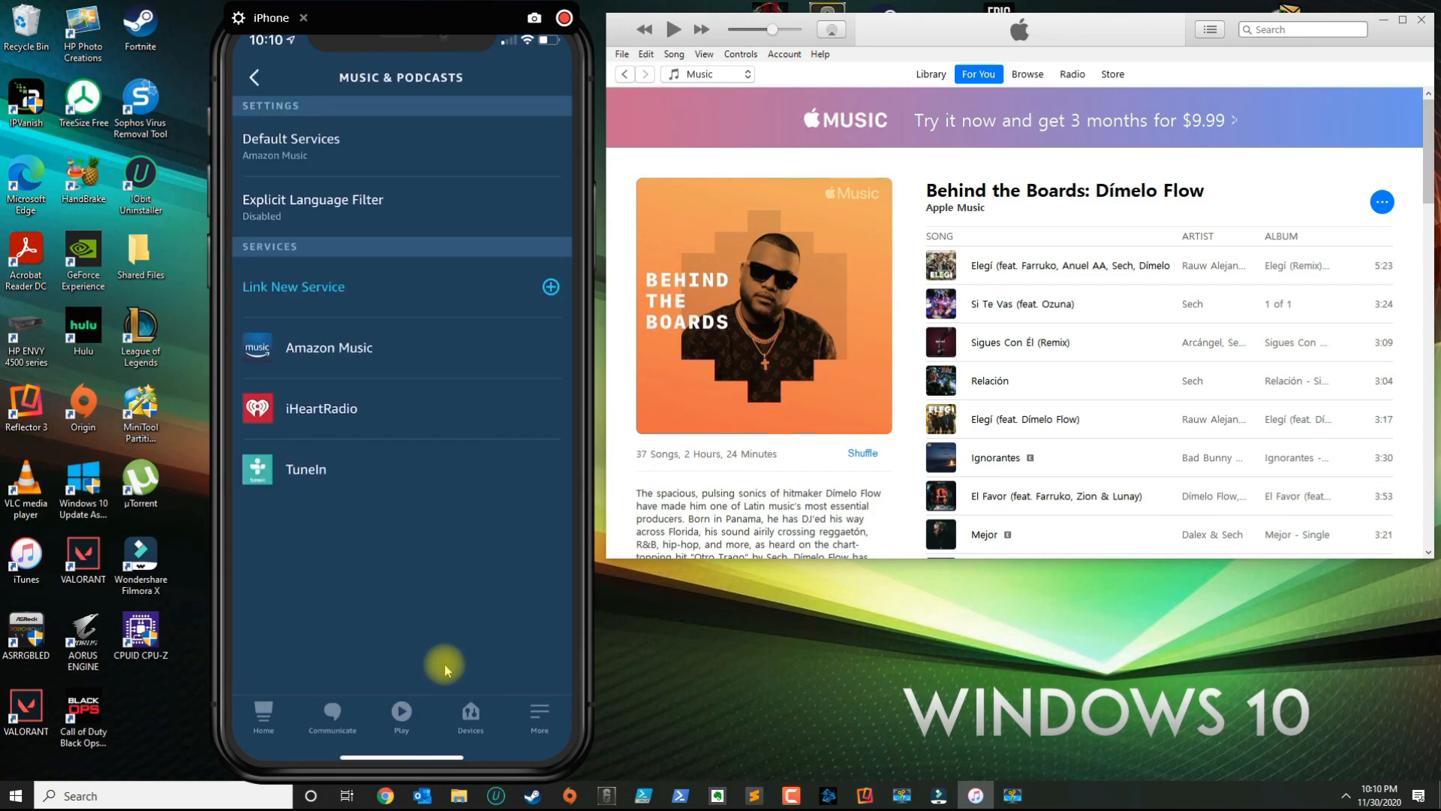
mouse_move(459, 673)
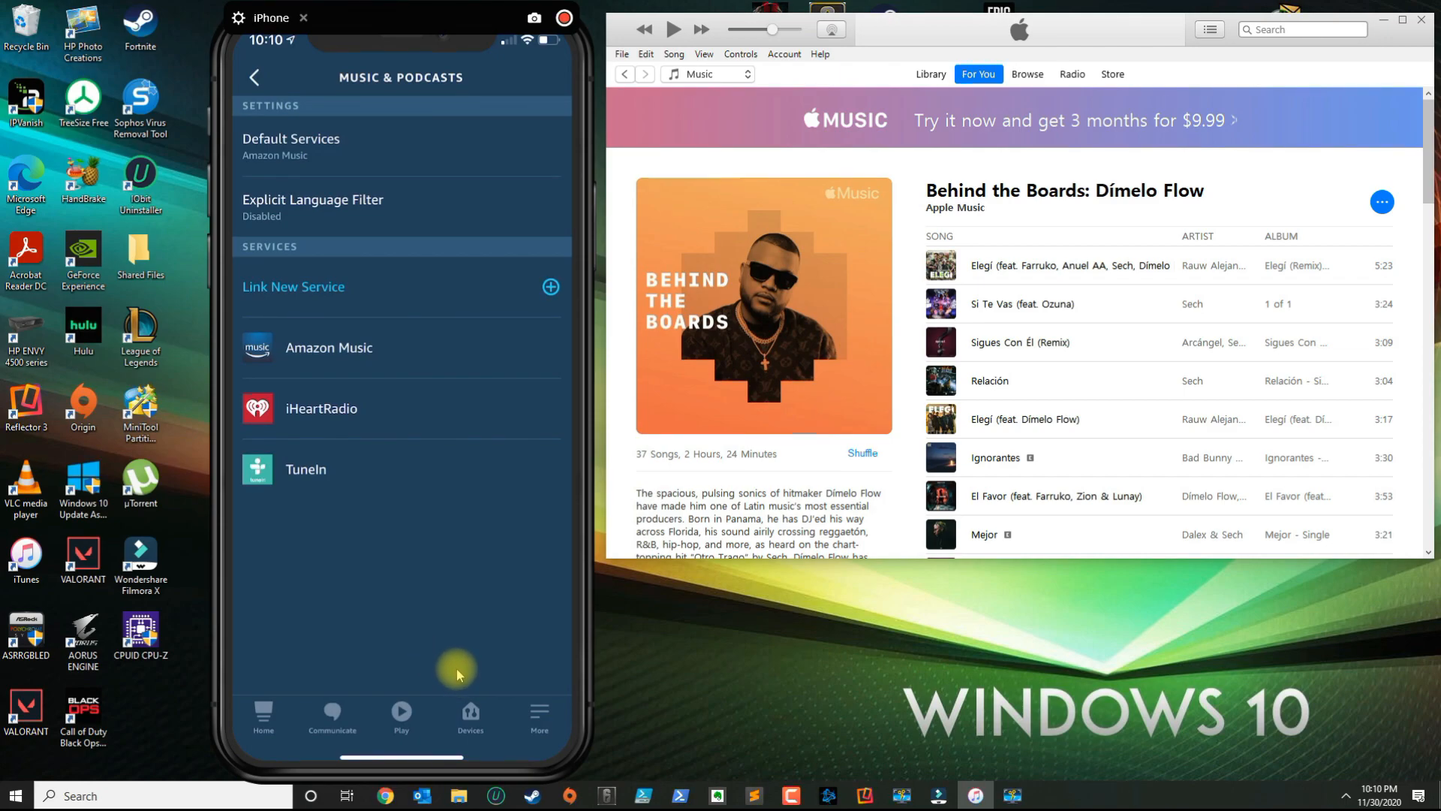
mouse_move(352, 462)
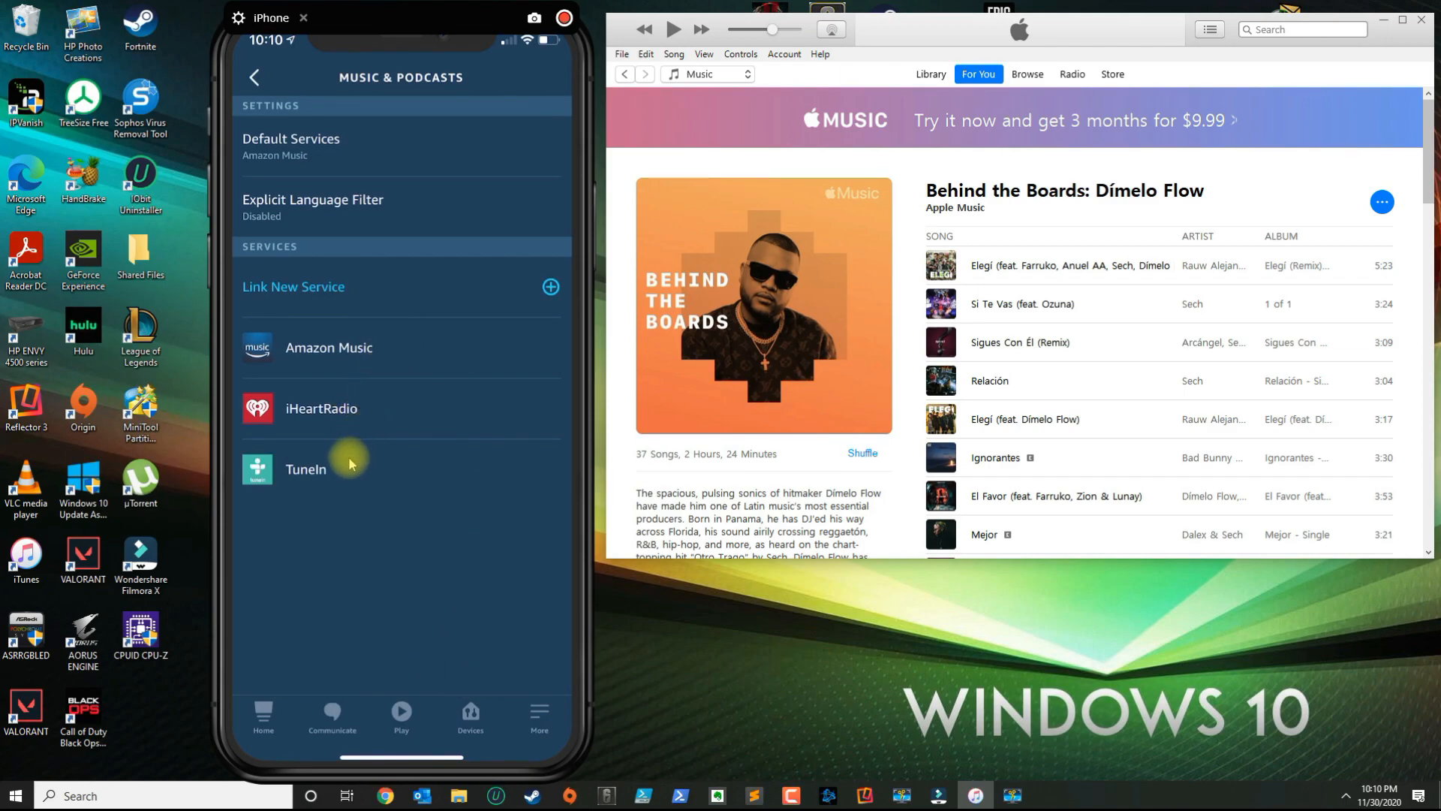
mouse_move(328, 391)
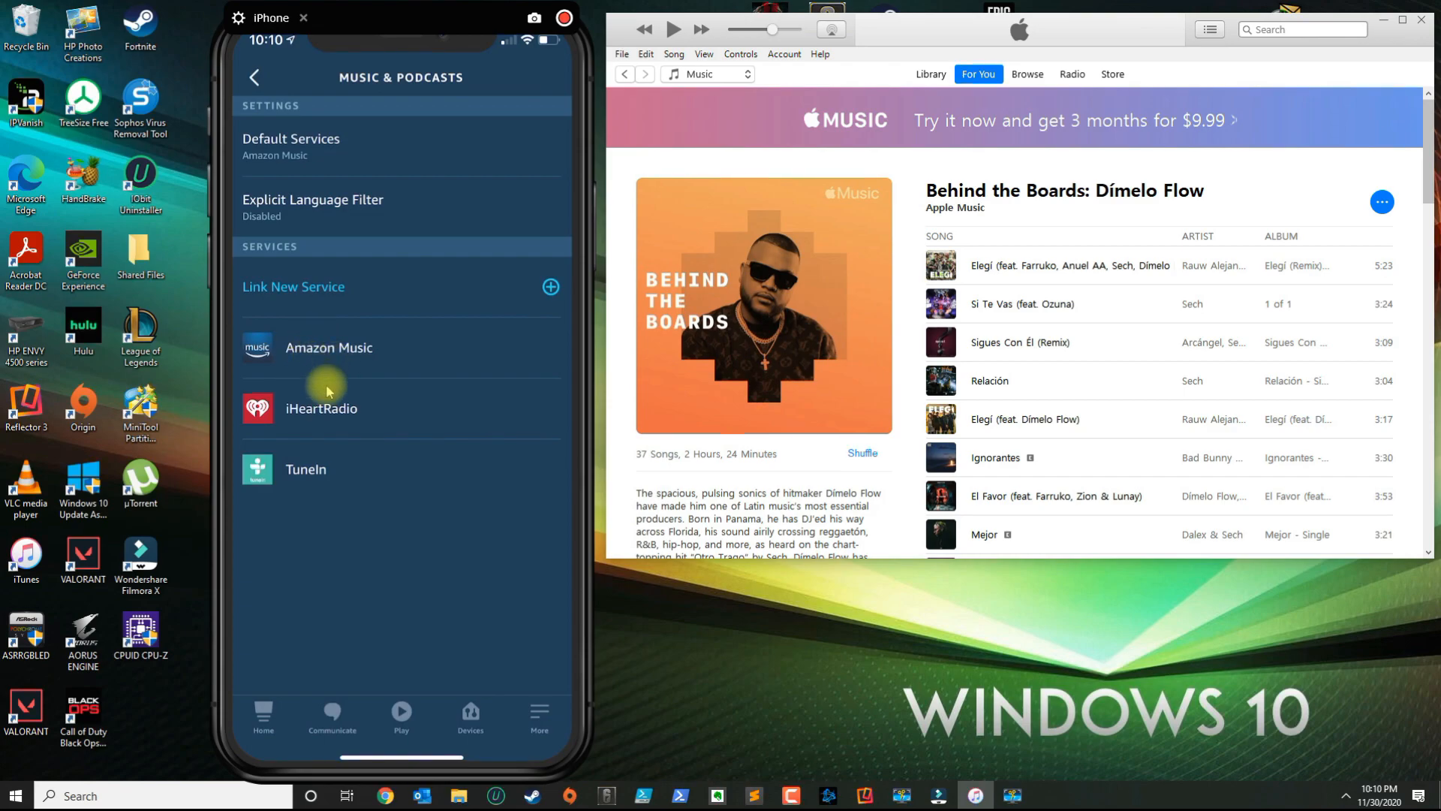
mouse_move(330, 468)
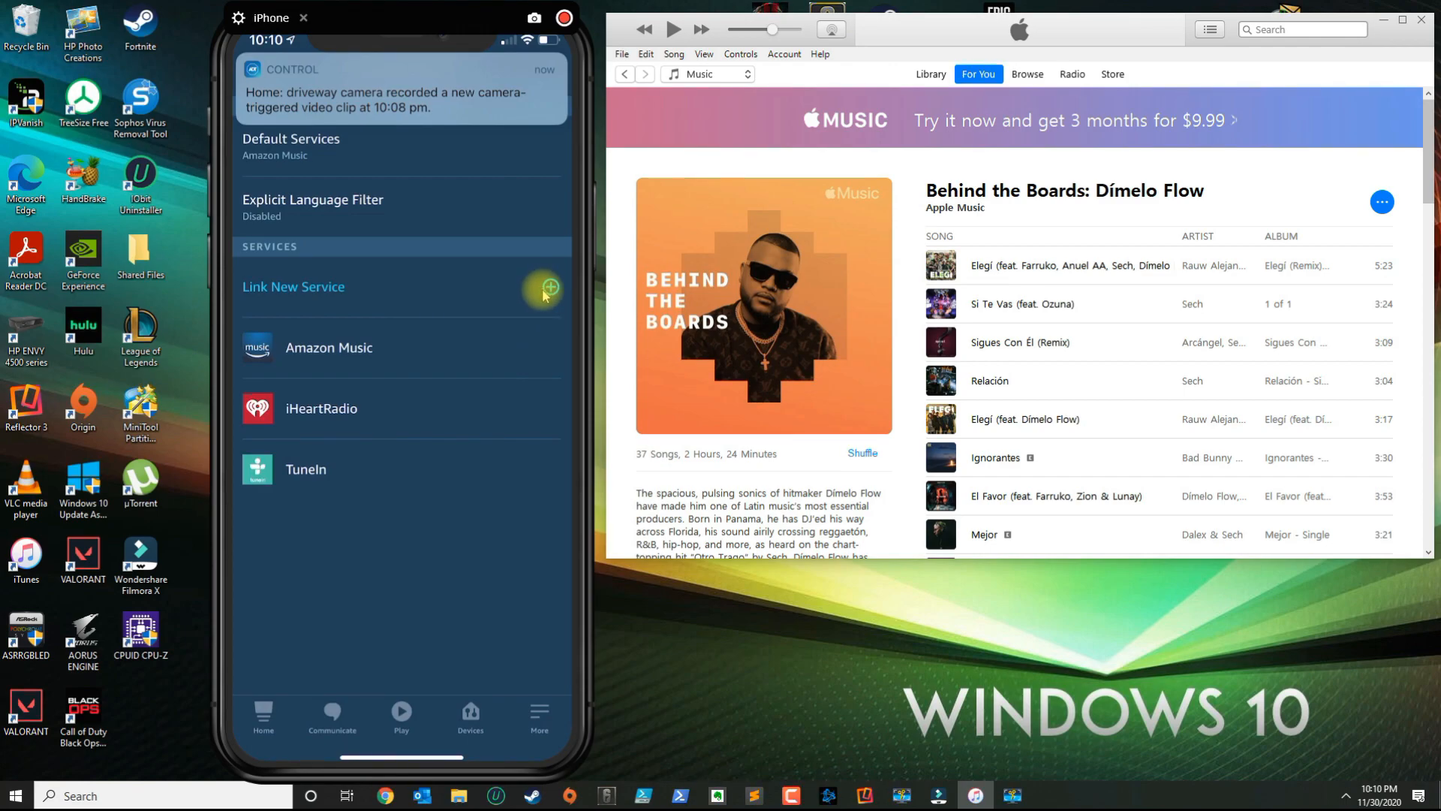
- Start linking a new service and choose Apple Music to reach its skill page
click(549, 288)
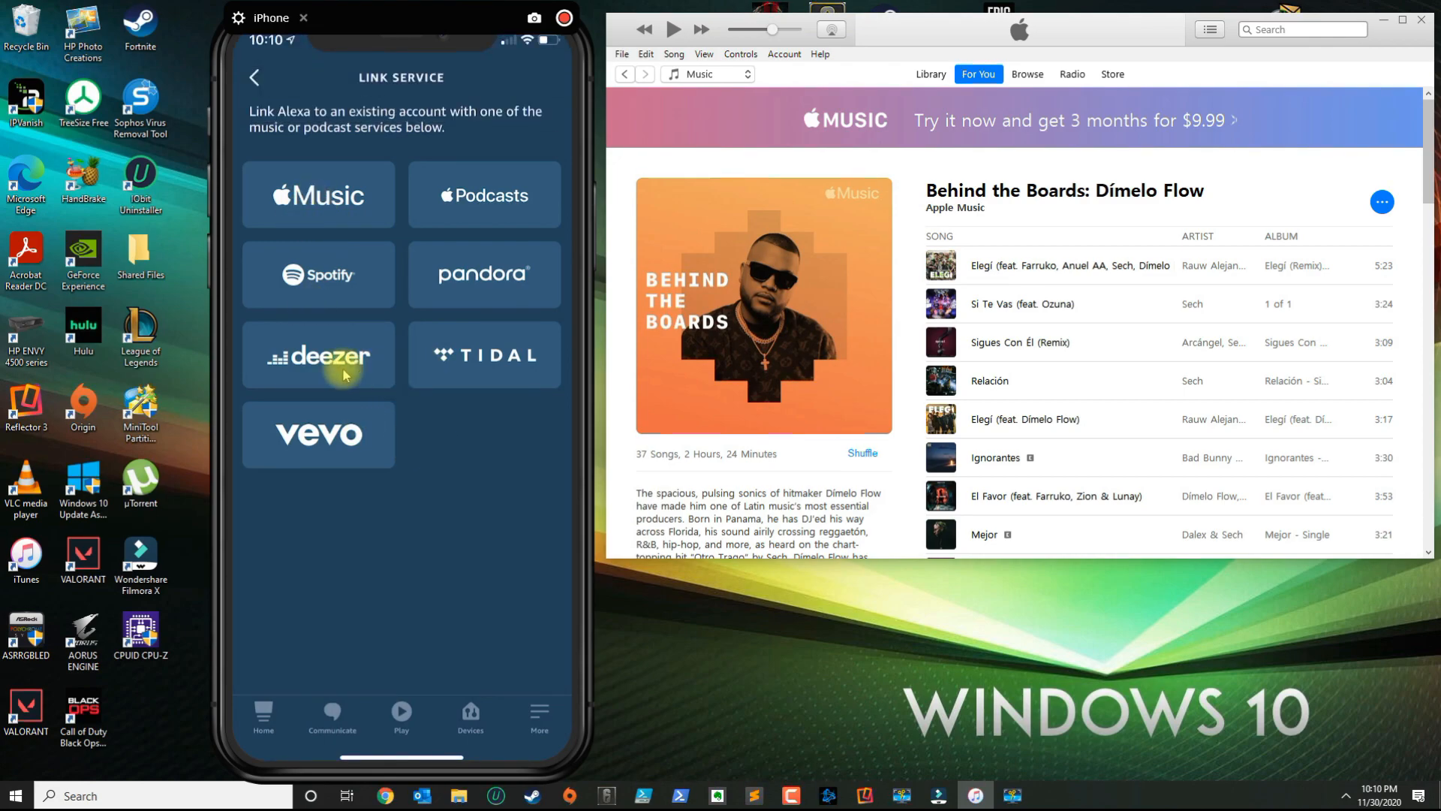
mouse_move(324, 201)
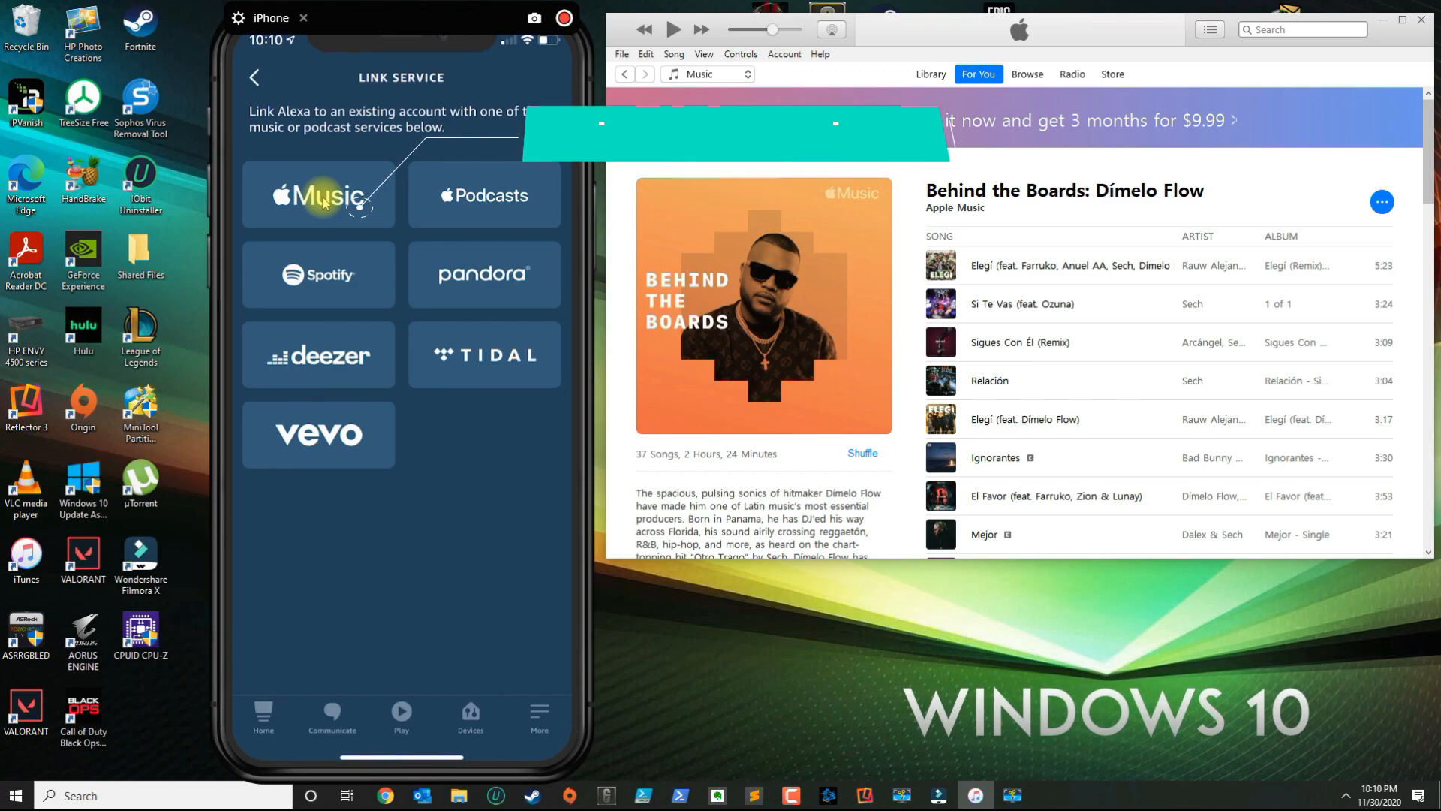
click(318, 196)
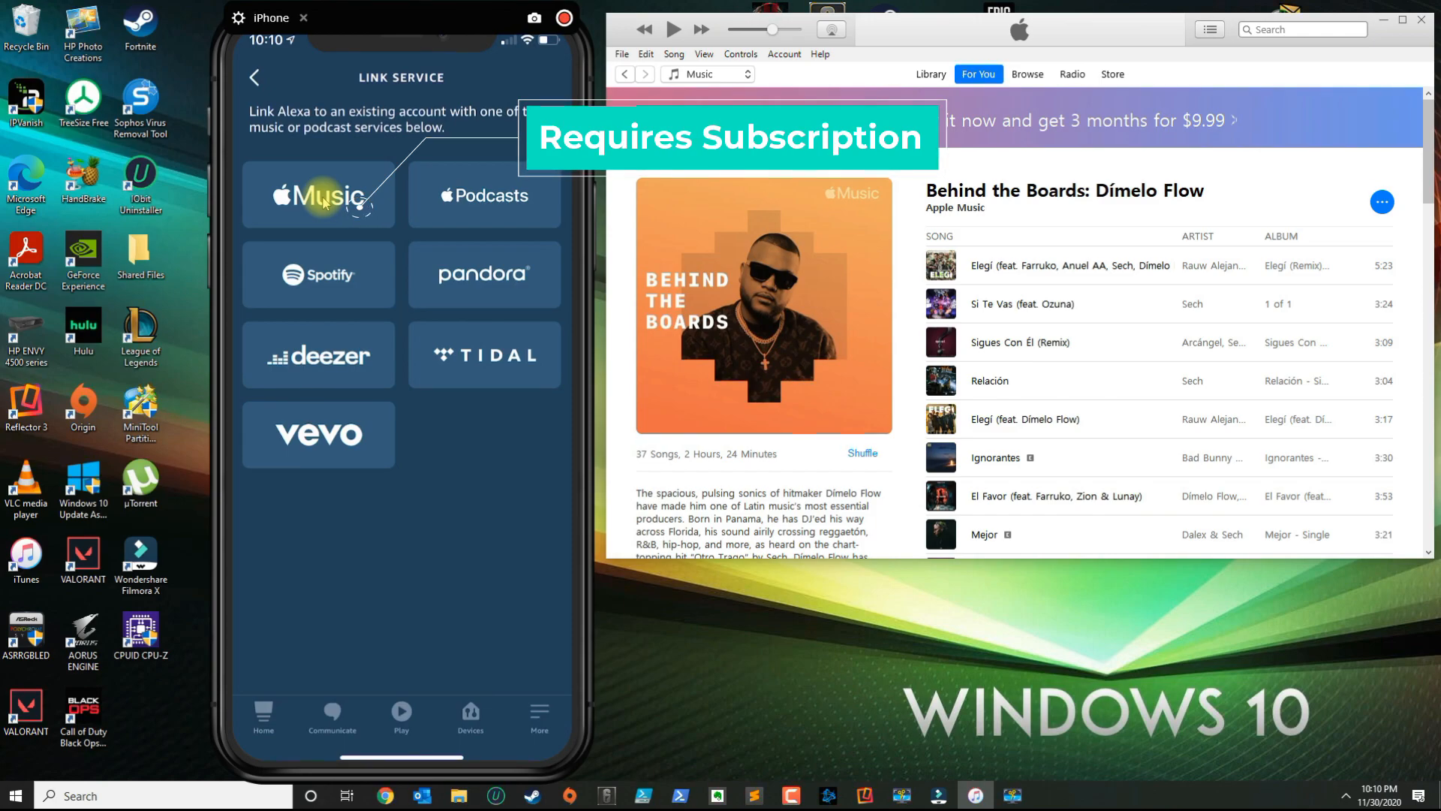
click(318, 195)
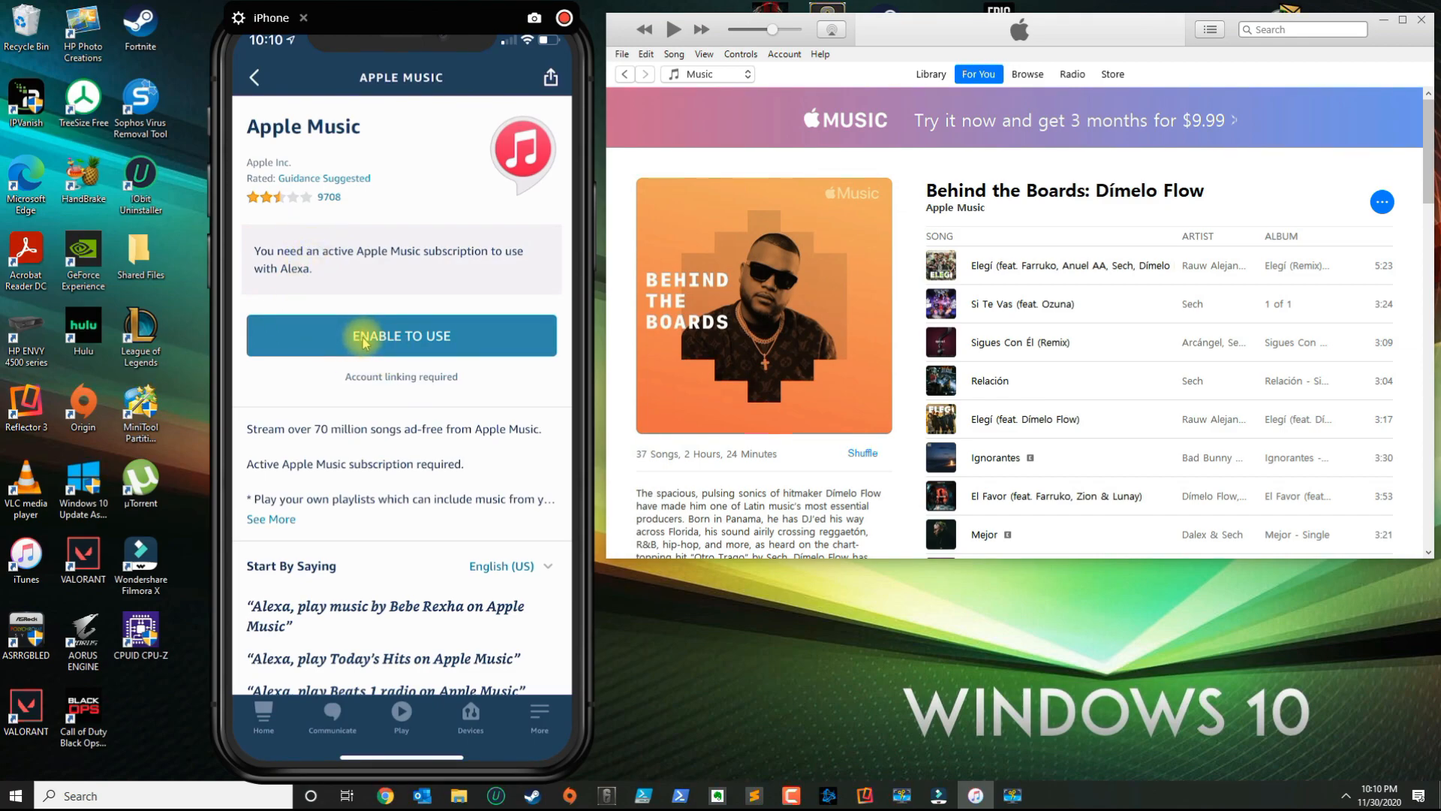
- Enable the Apple Music skill, sign in with the Apple ID and allow Alexa access
click(401, 336)
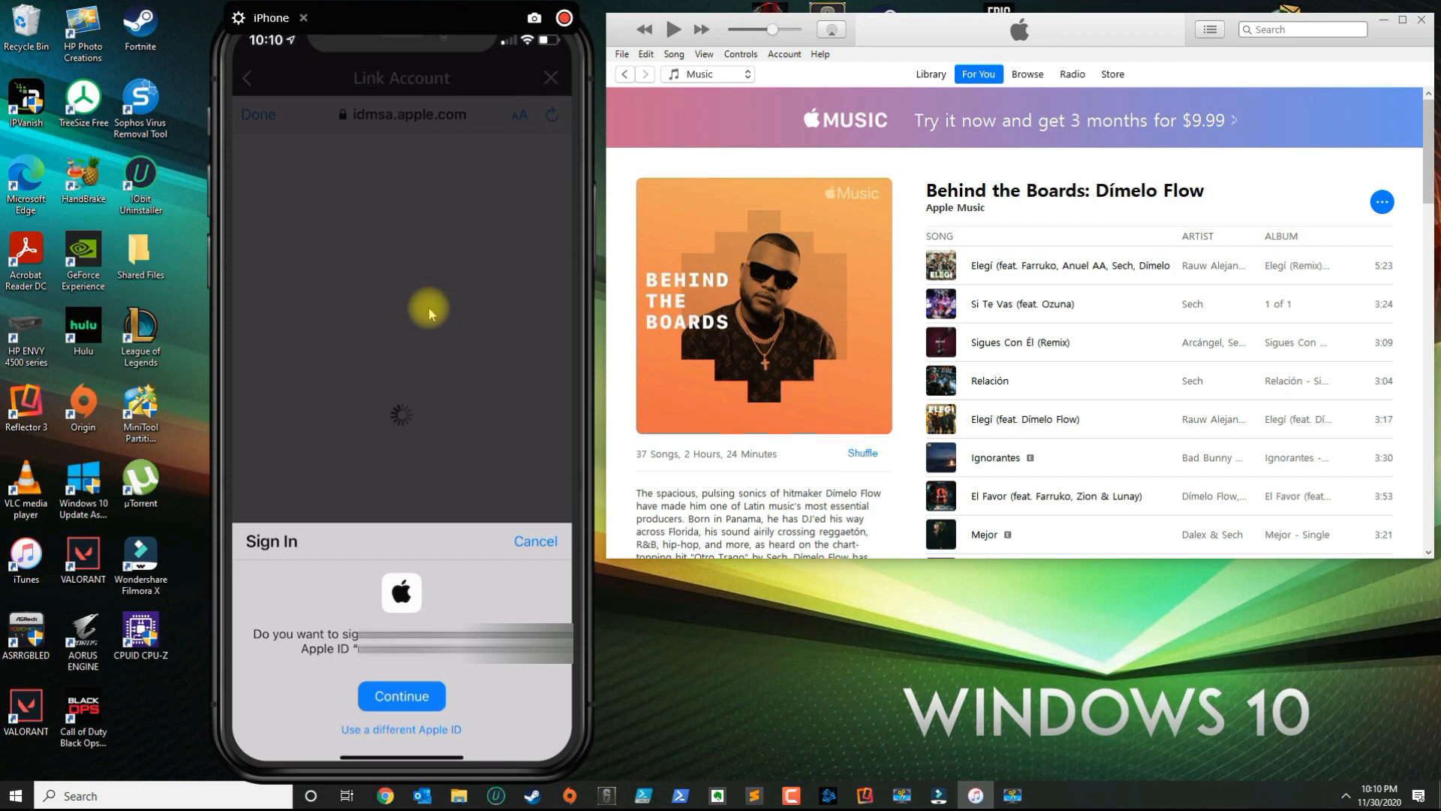
mouse_move(474, 600)
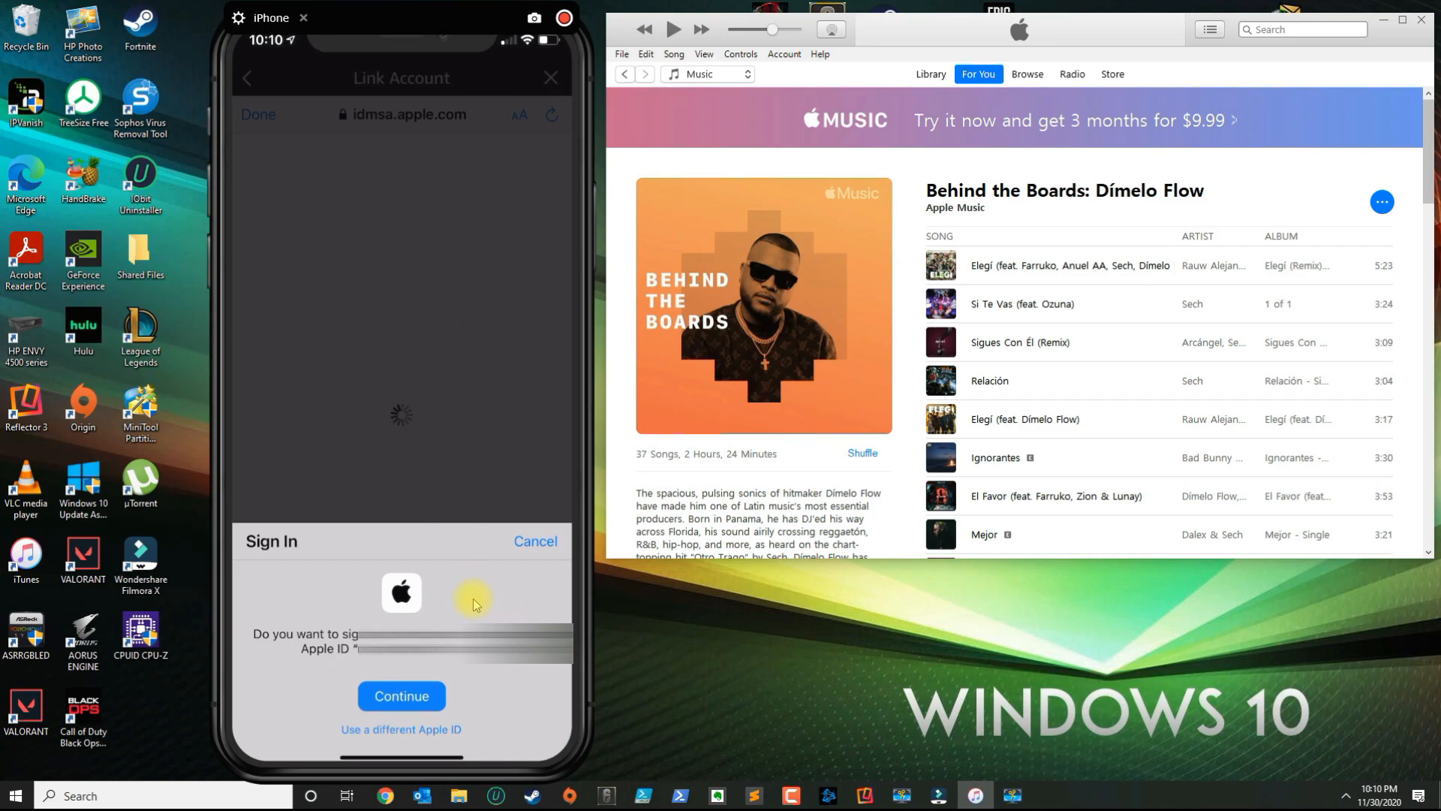
mouse_move(428, 617)
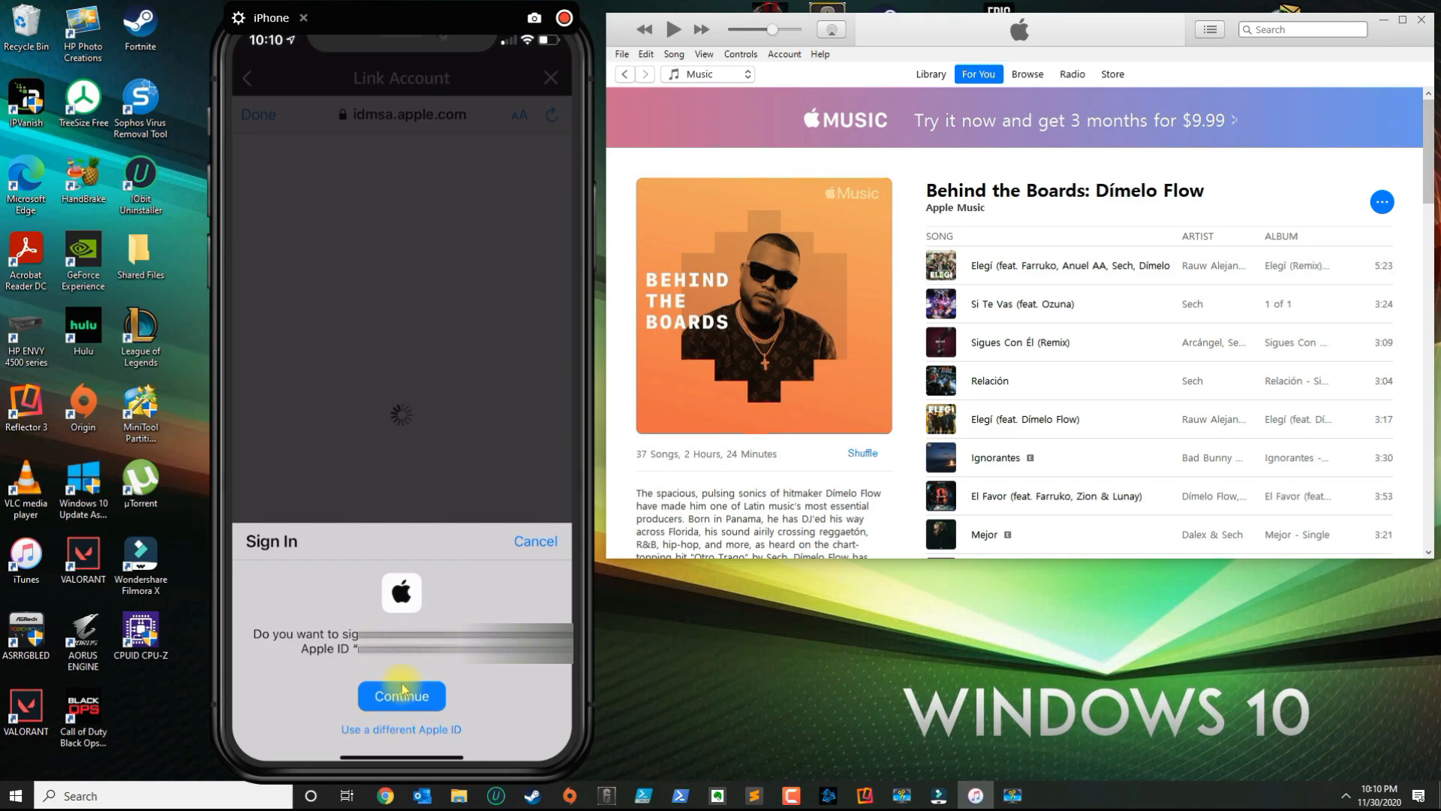
click(403, 697)
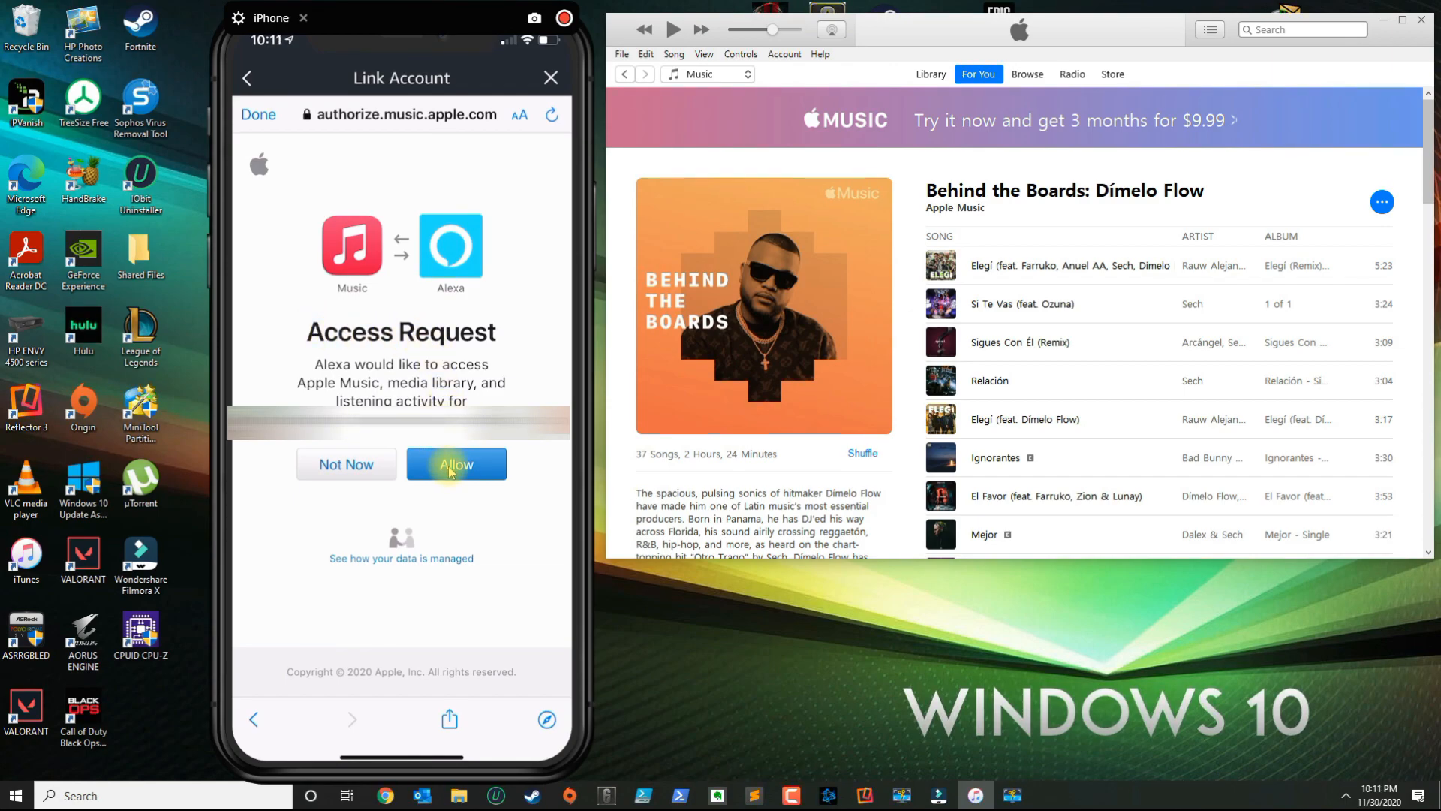
click(455, 464)
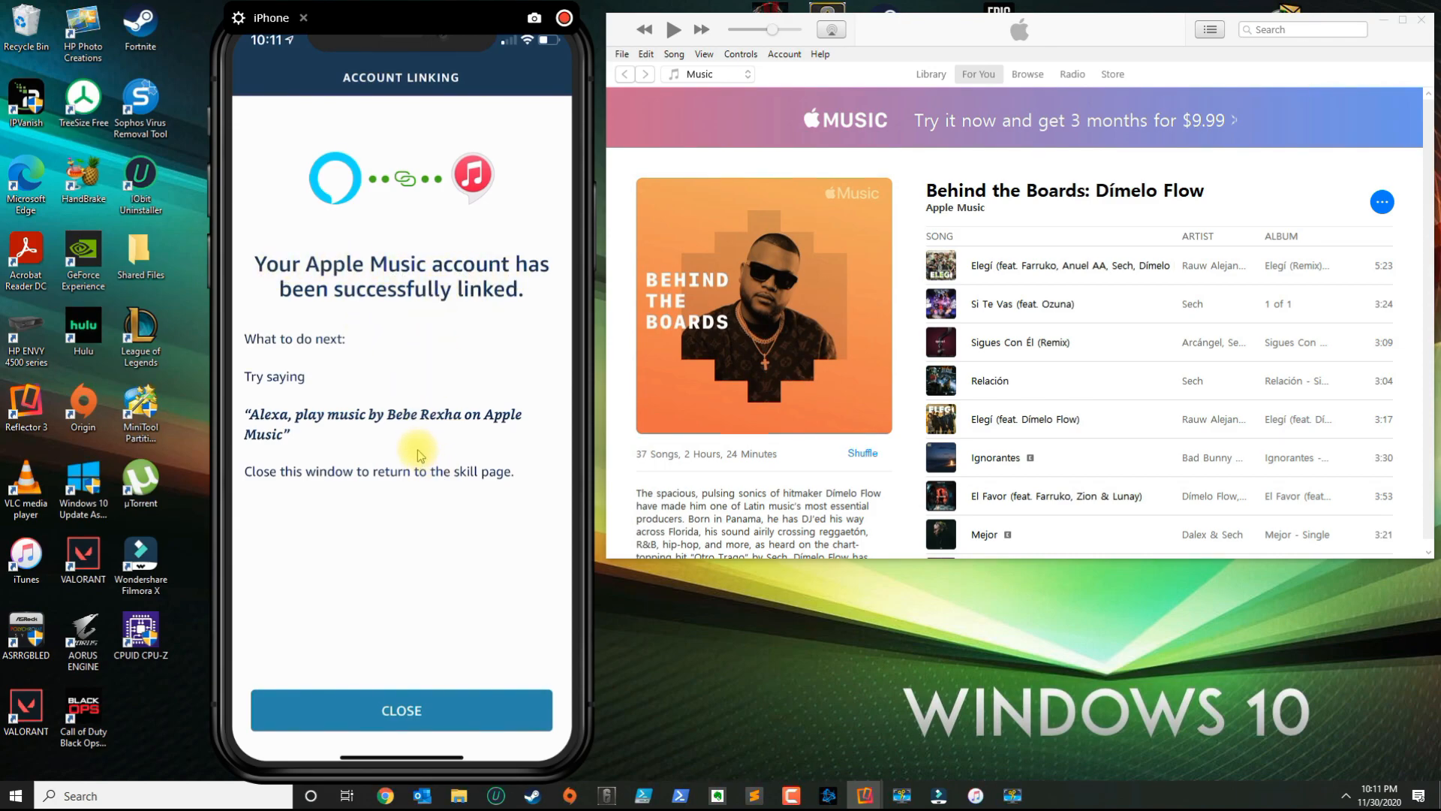
- Close the Apple Music account linking confirmation screen
click(401, 710)
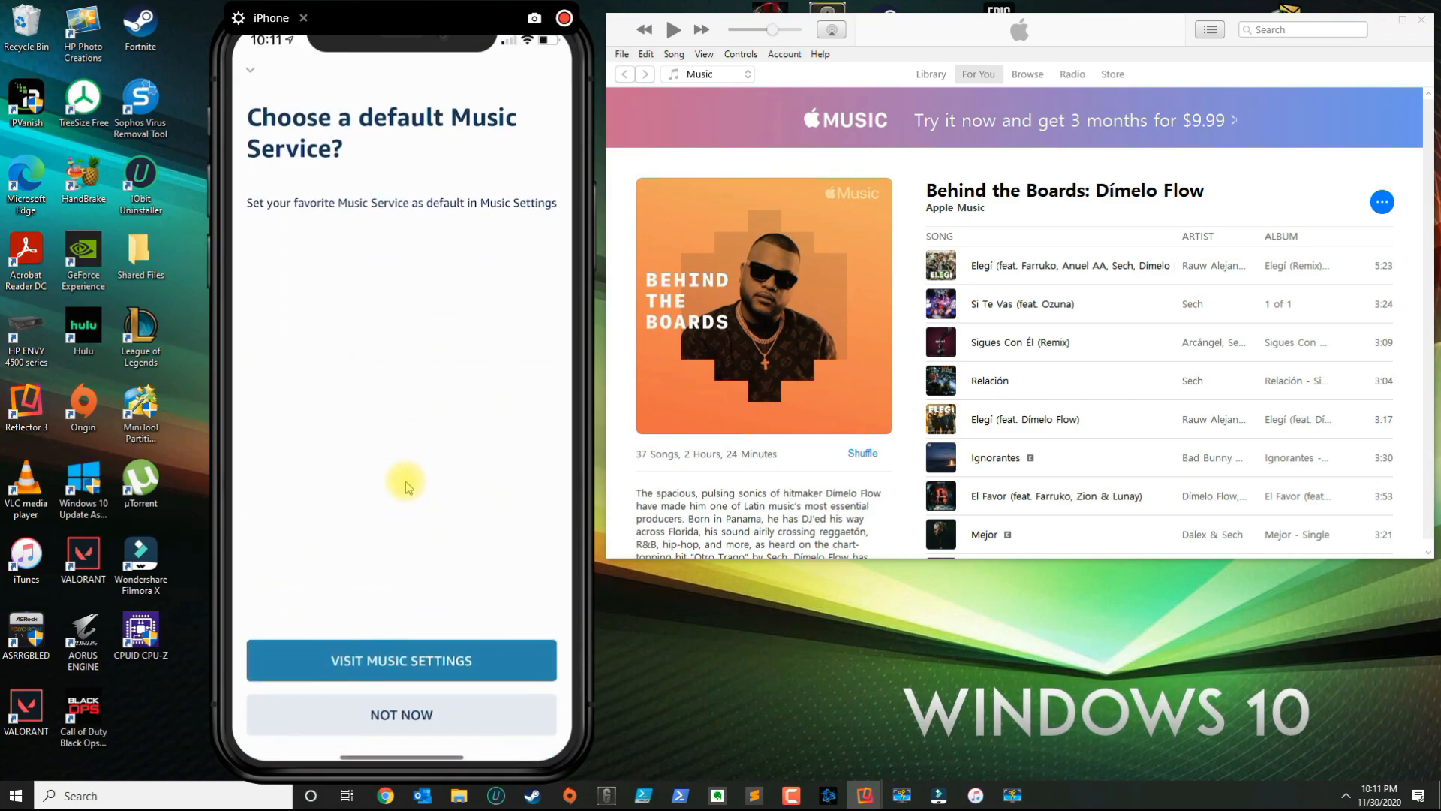
mouse_move(354, 126)
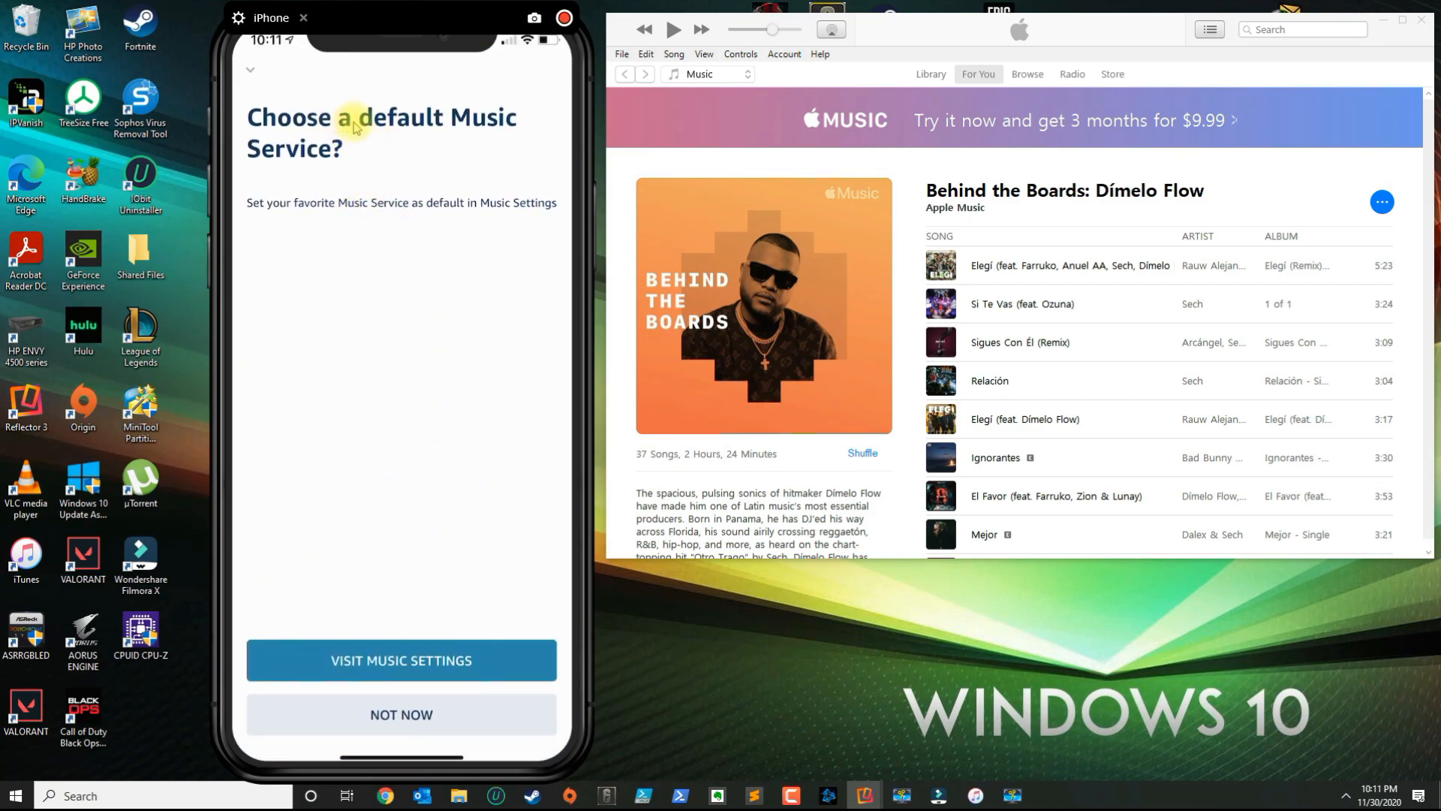
mouse_move(473, 141)
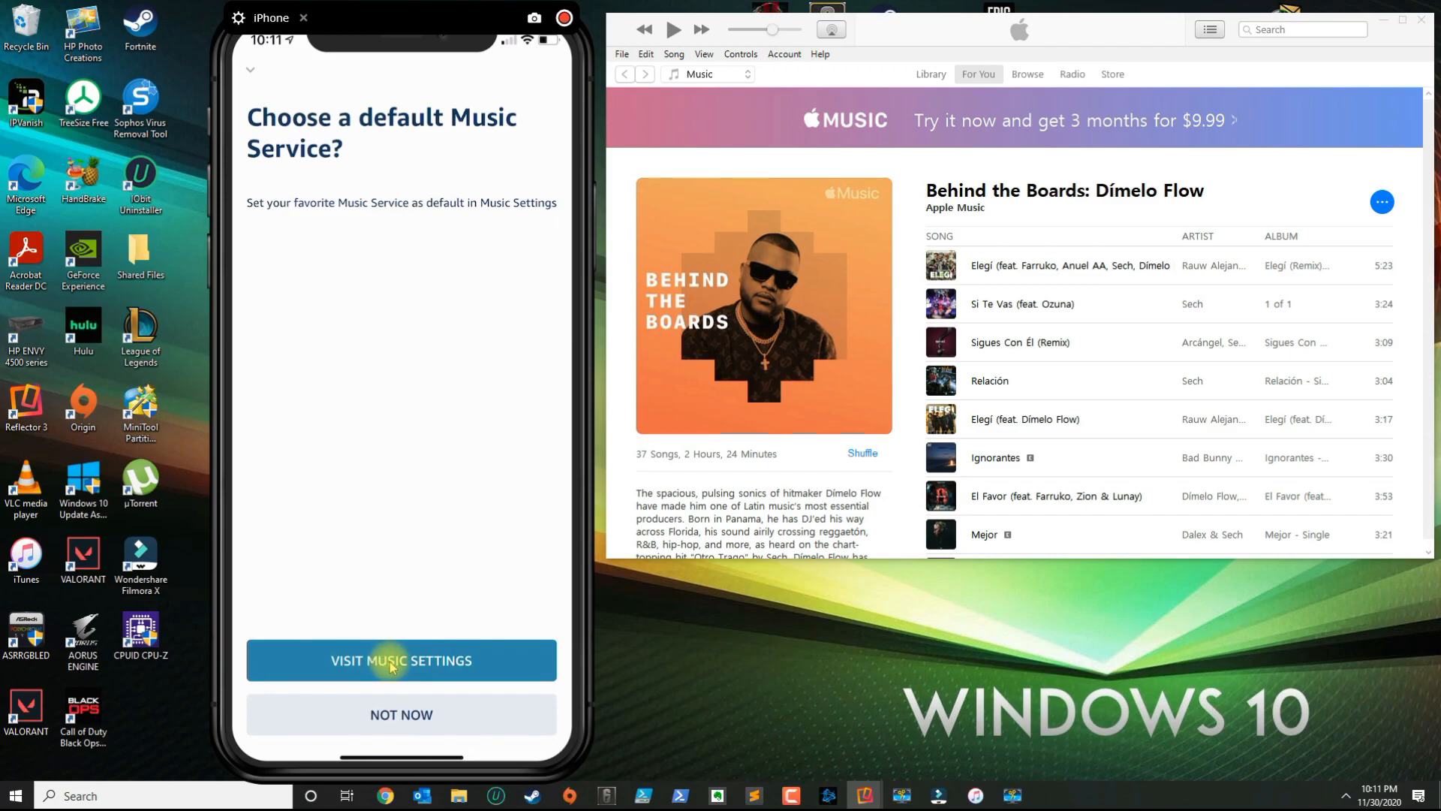
- In Music Settings, make Apple Music the default music service and Apple Podcasts the default for podcasts
click(393, 661)
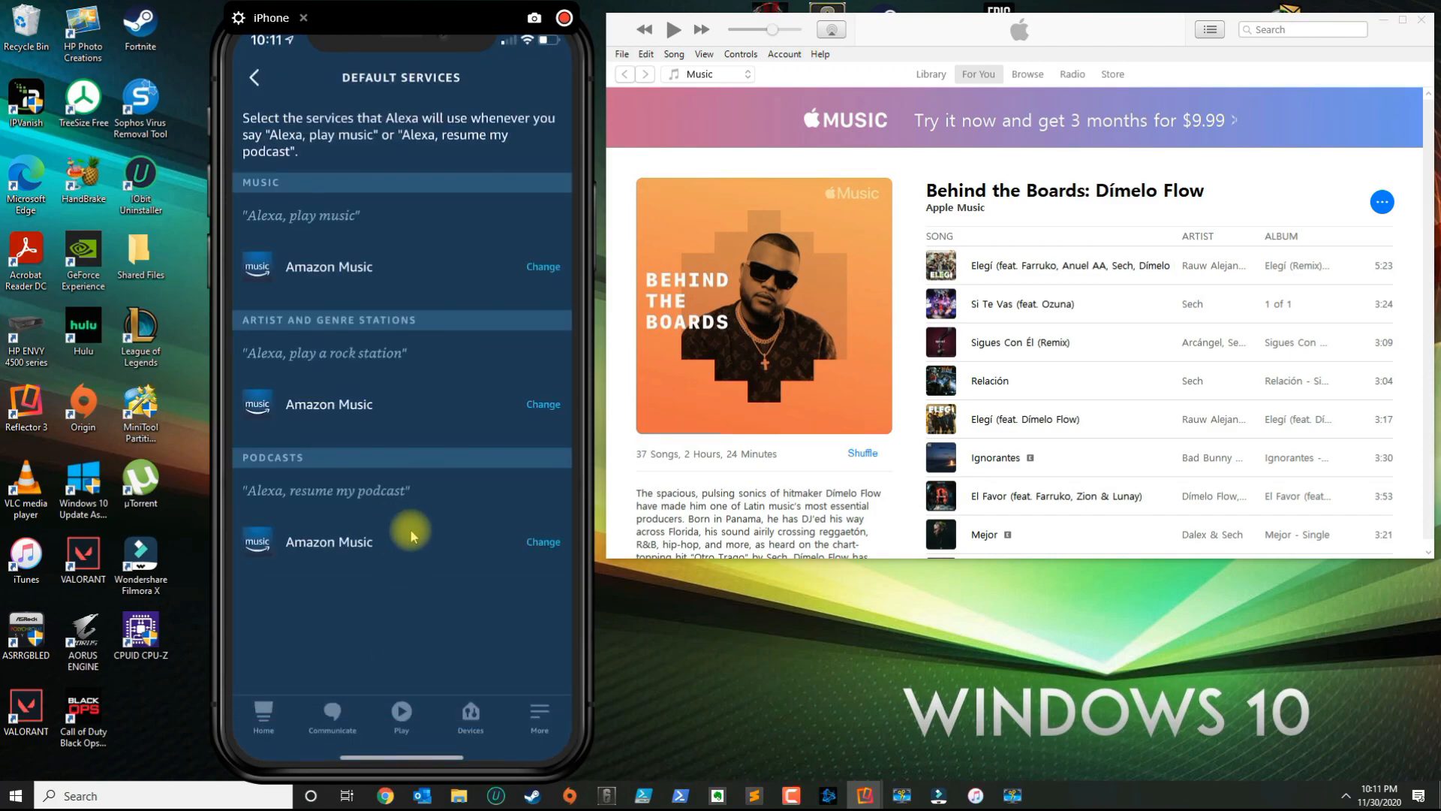
mouse_move(231, 278)
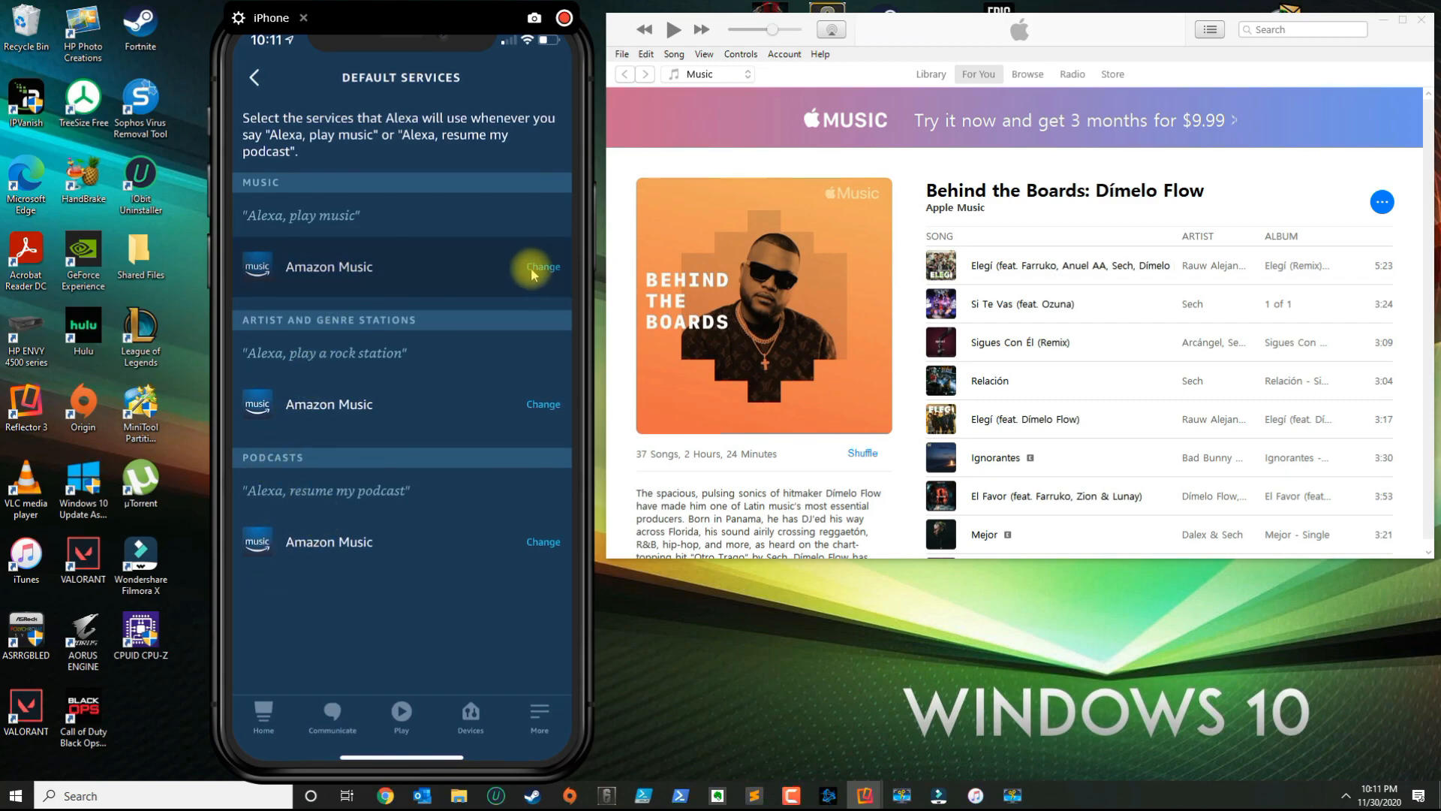
click(543, 267)
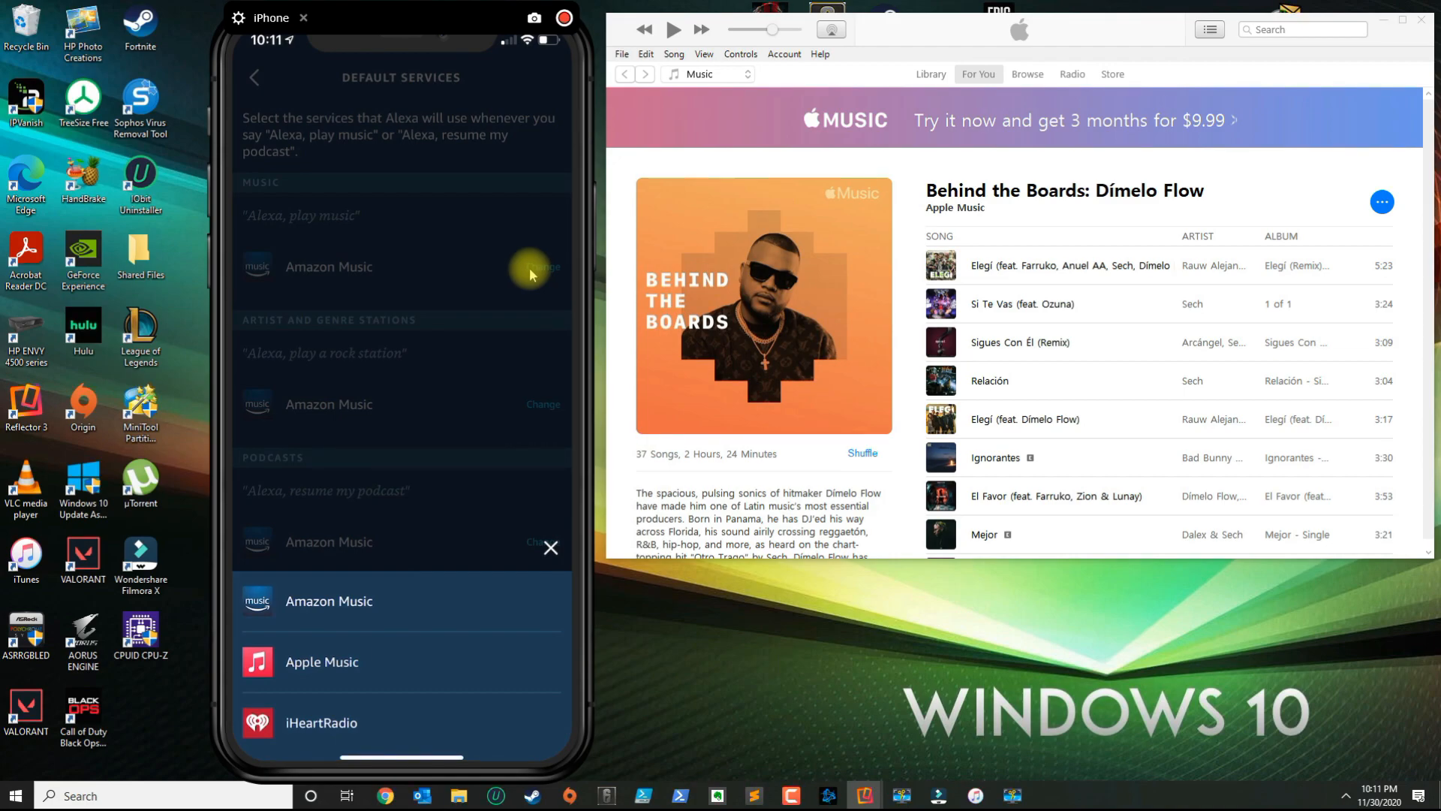
click(322, 661)
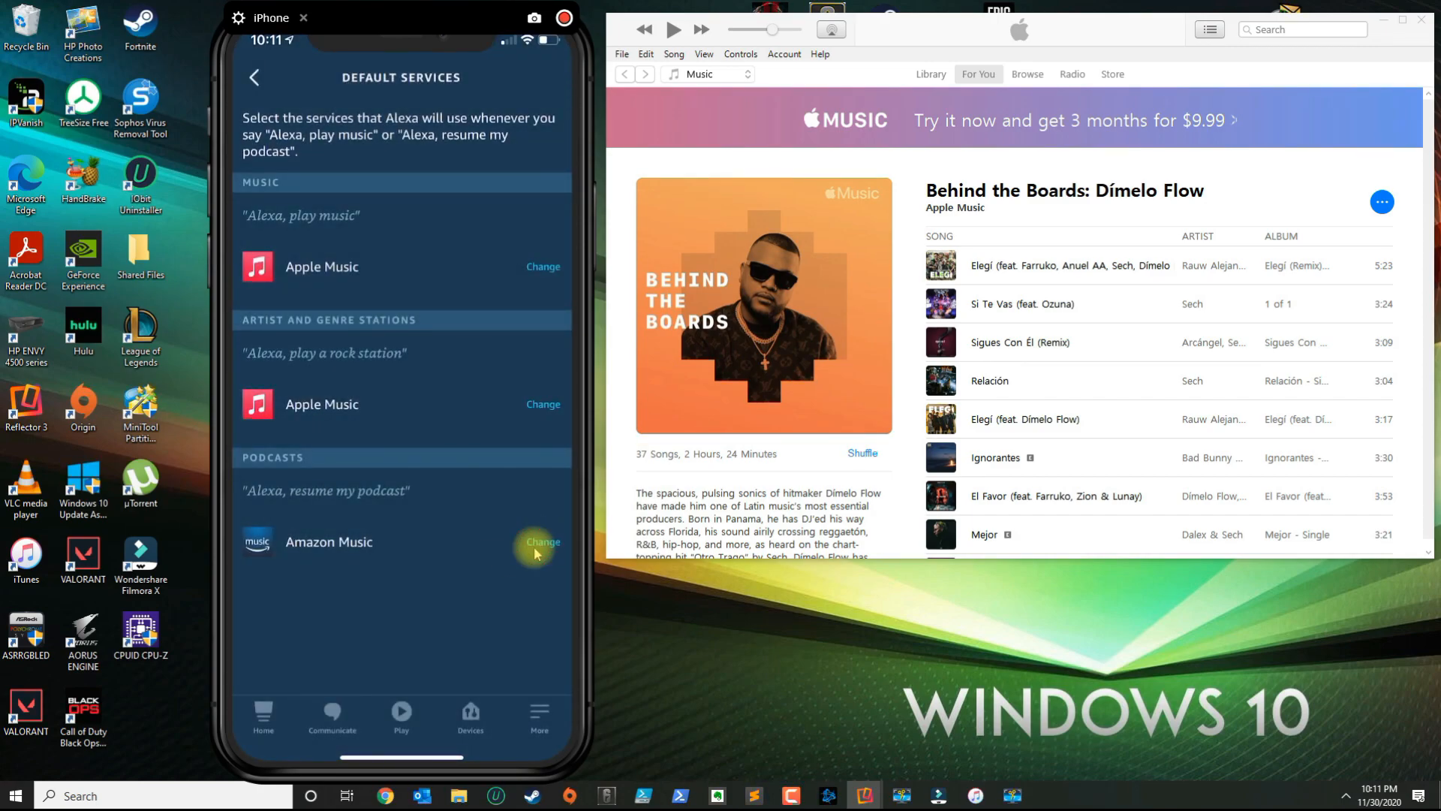
click(542, 542)
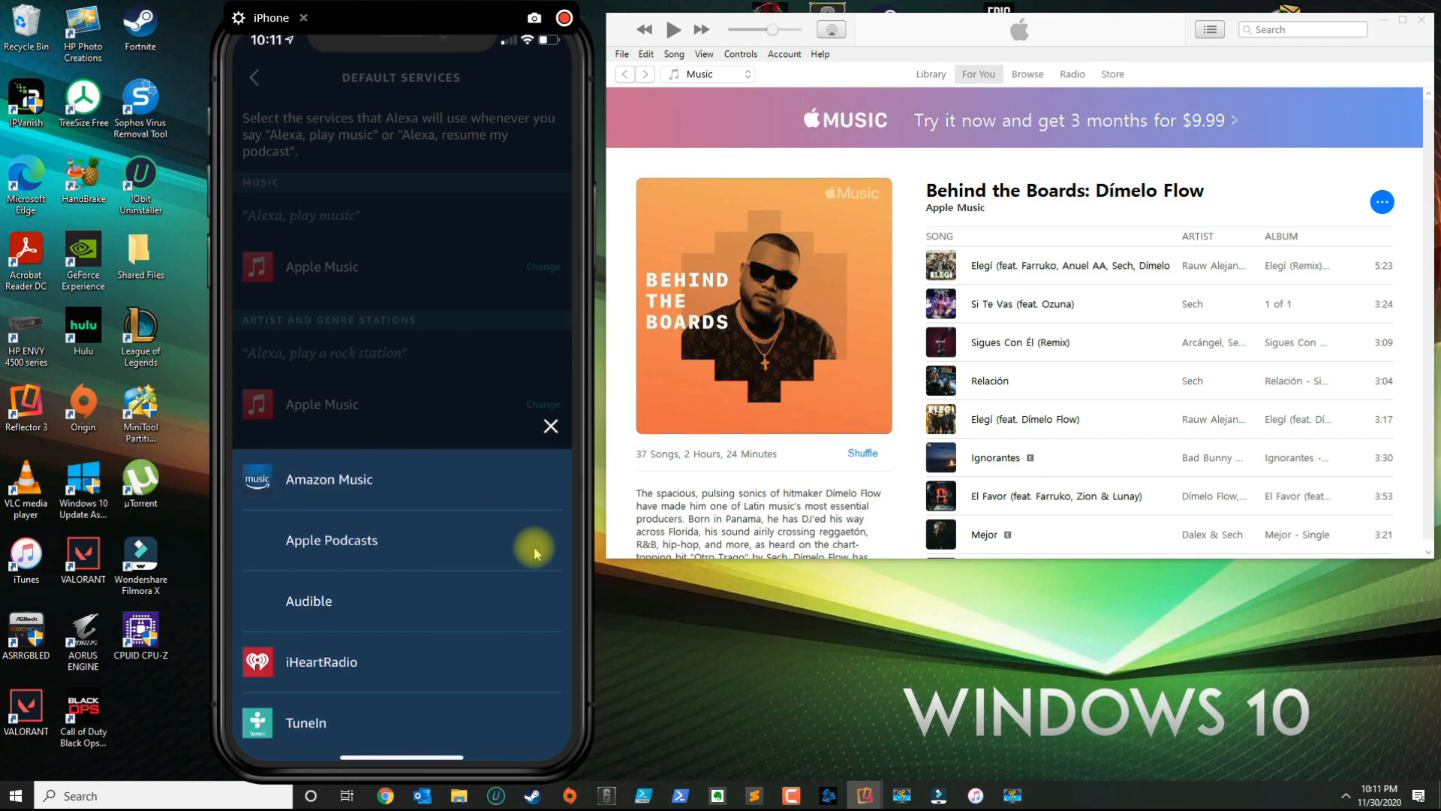
mouse_move(462, 587)
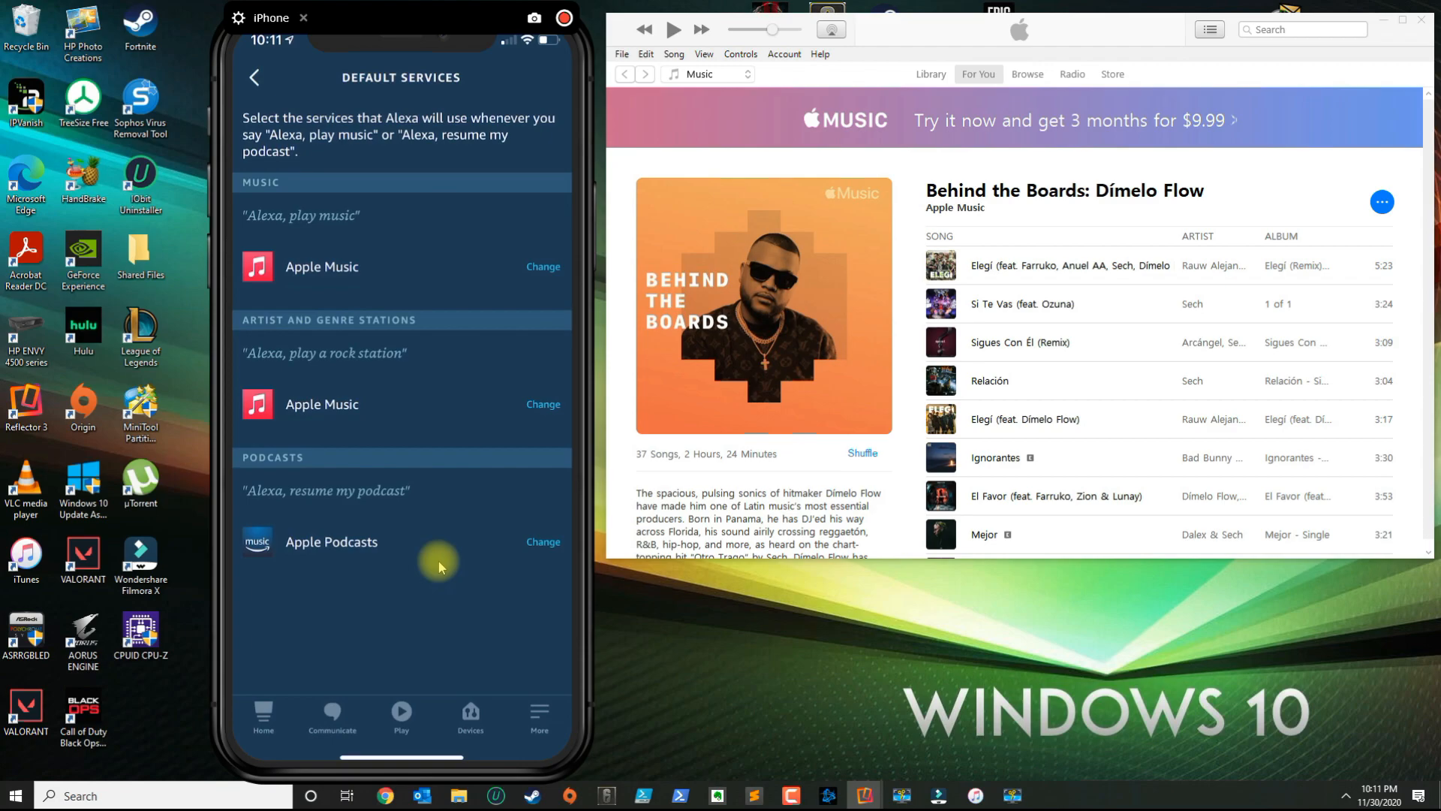
mouse_move(438, 558)
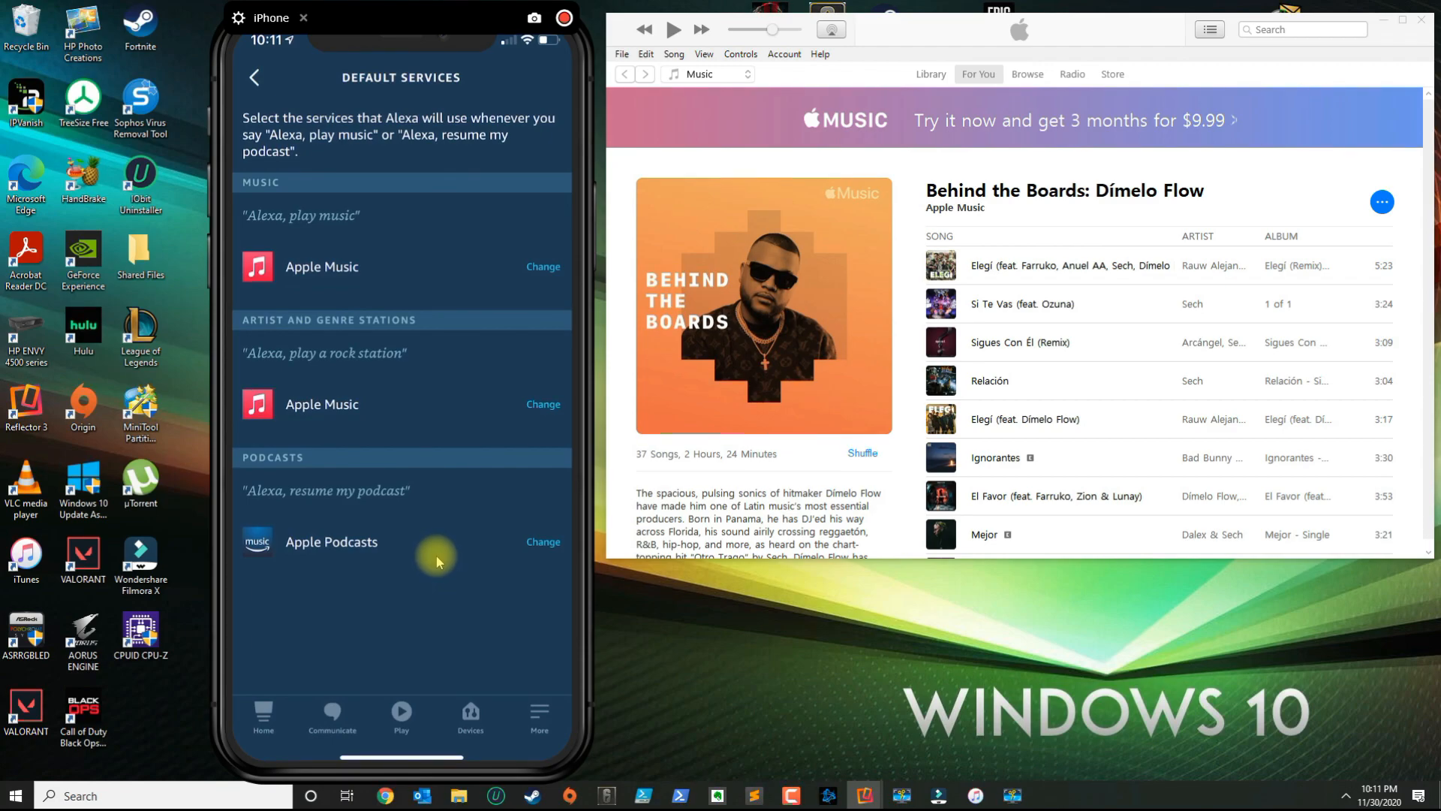
click(541, 541)
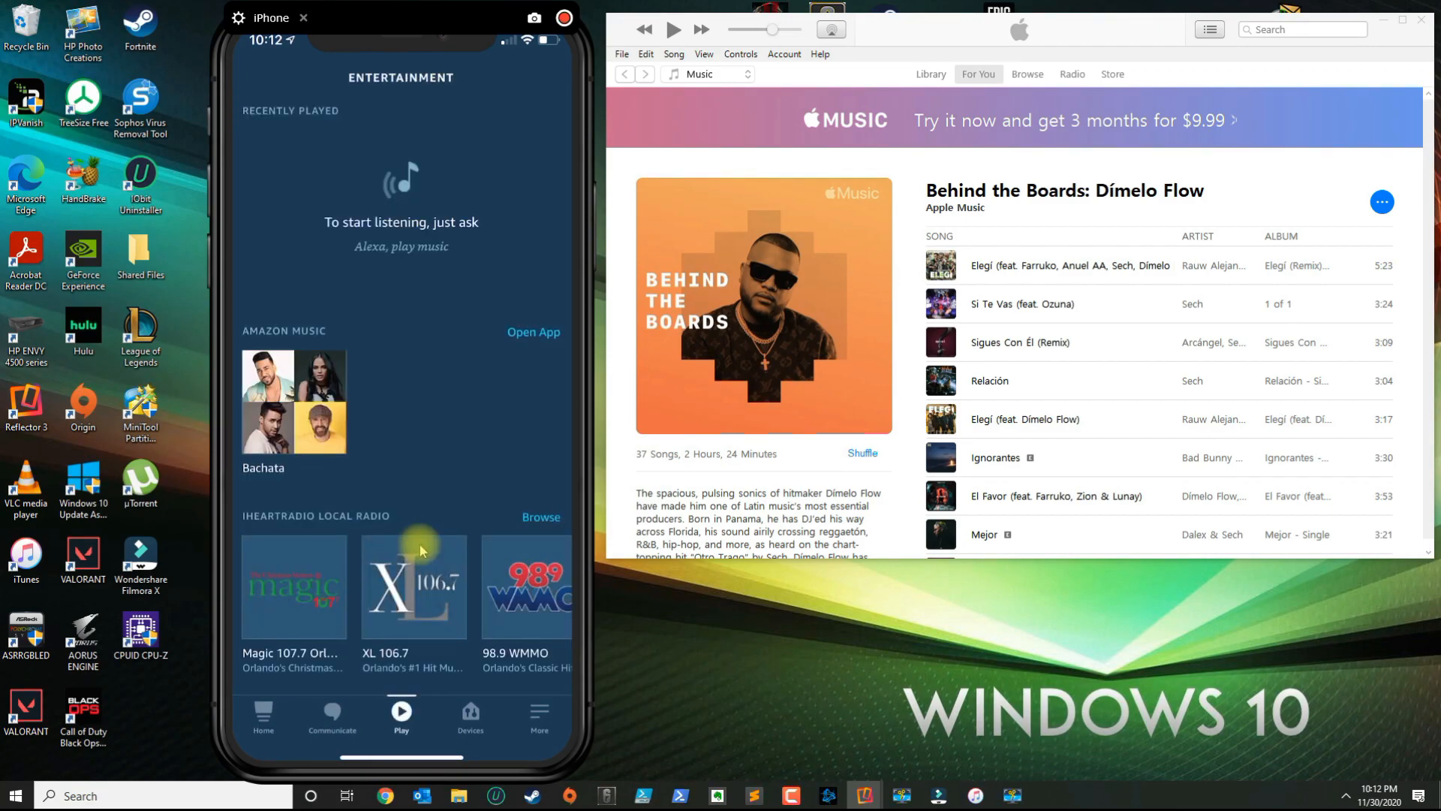
- Scroll the Entertainment page to see recently played and TuneIn local radio stations
scroll(down, 3)
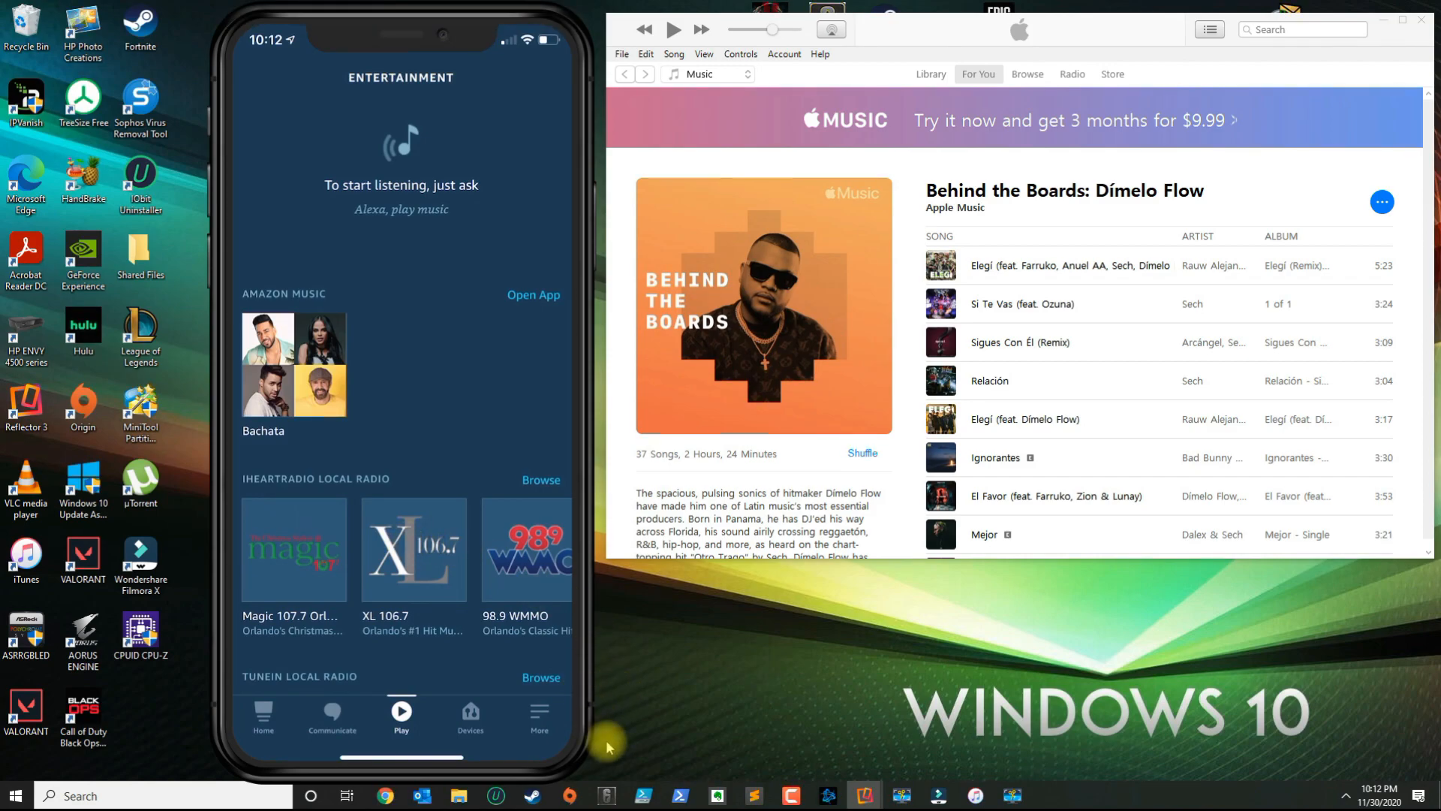
mouse_move(587, 778)
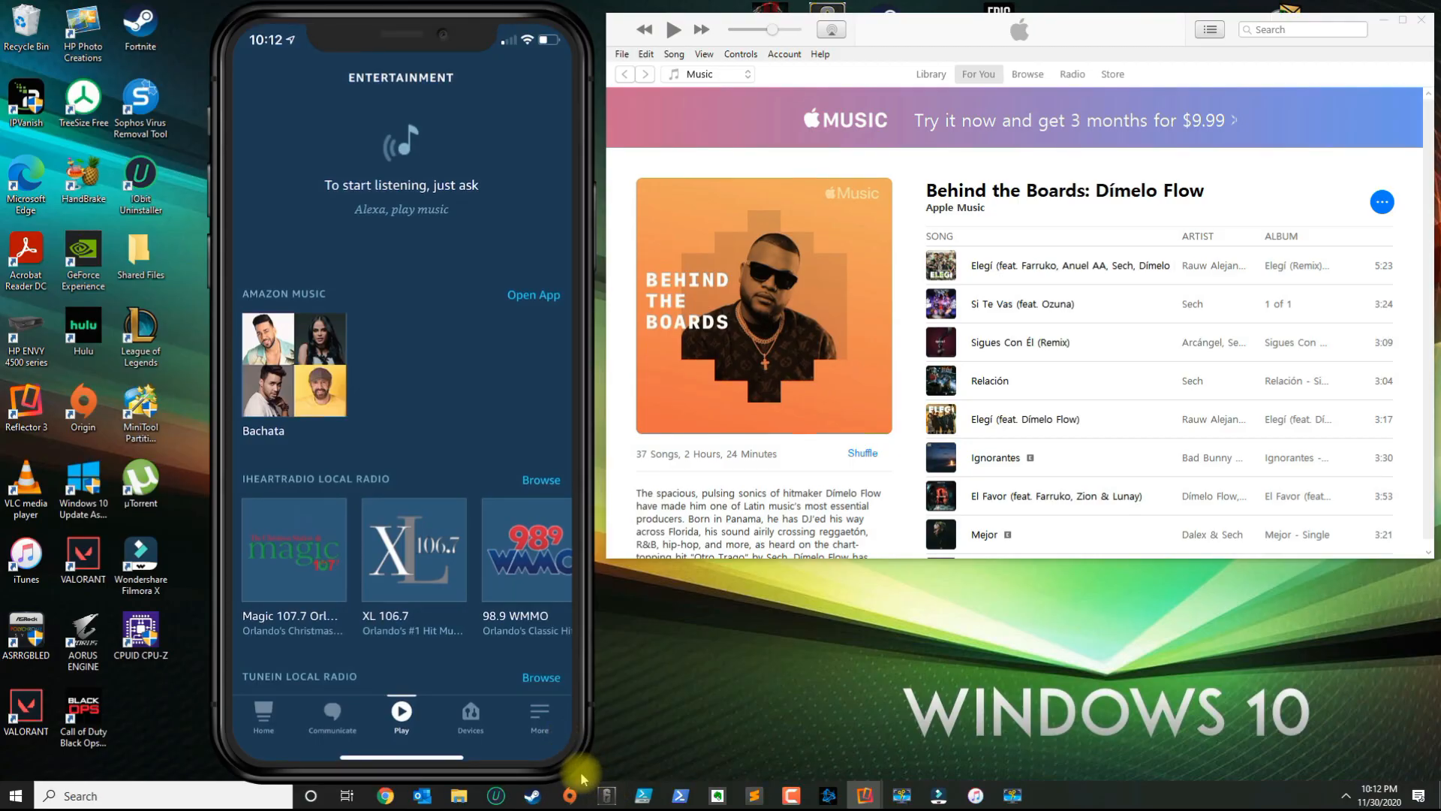